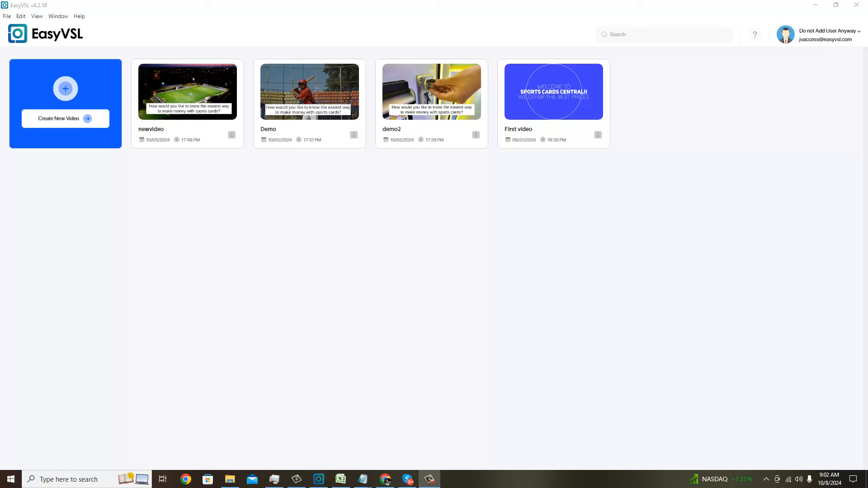
pyautogui.moveTo(845, 318)
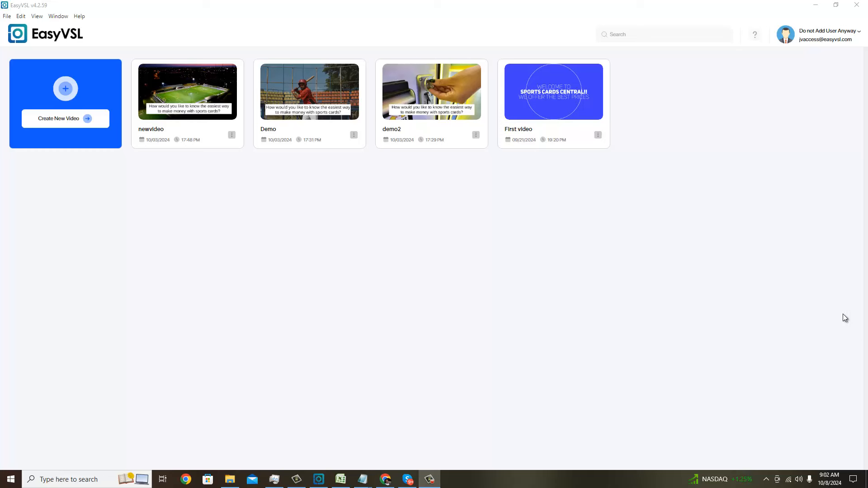
pyautogui.moveTo(189, 197)
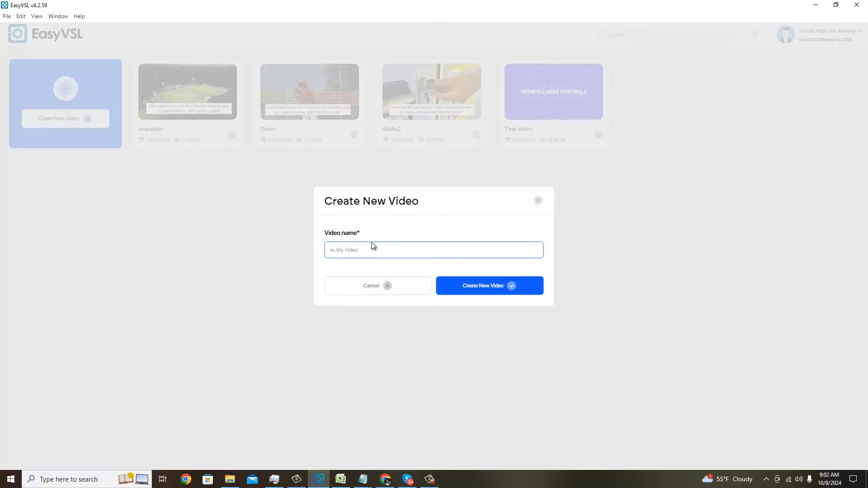
# Create the new video project with the name New Demo
pyautogui.write('New Demo')
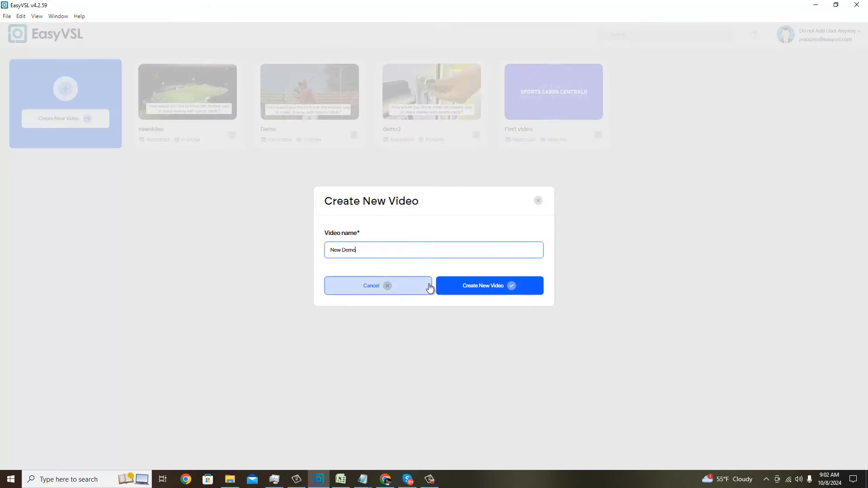
pyautogui.click(489, 286)
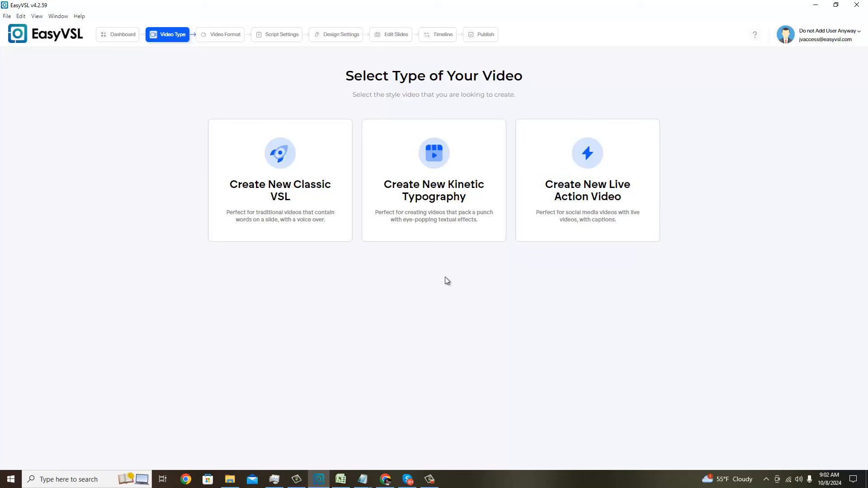
pyautogui.moveTo(433, 179)
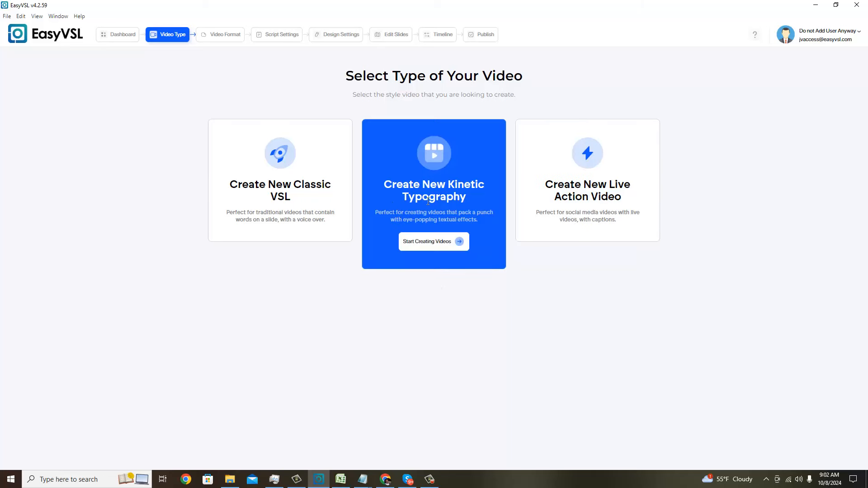
pyautogui.moveTo(438, 223)
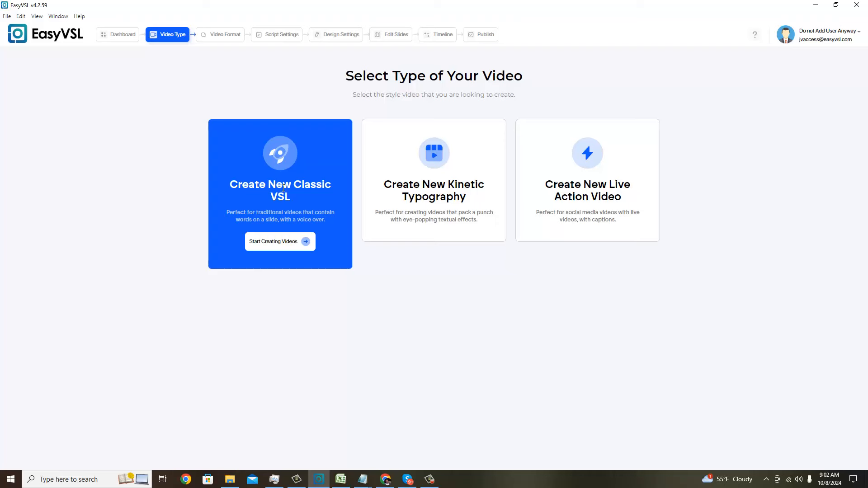
pyautogui.moveTo(531, 269)
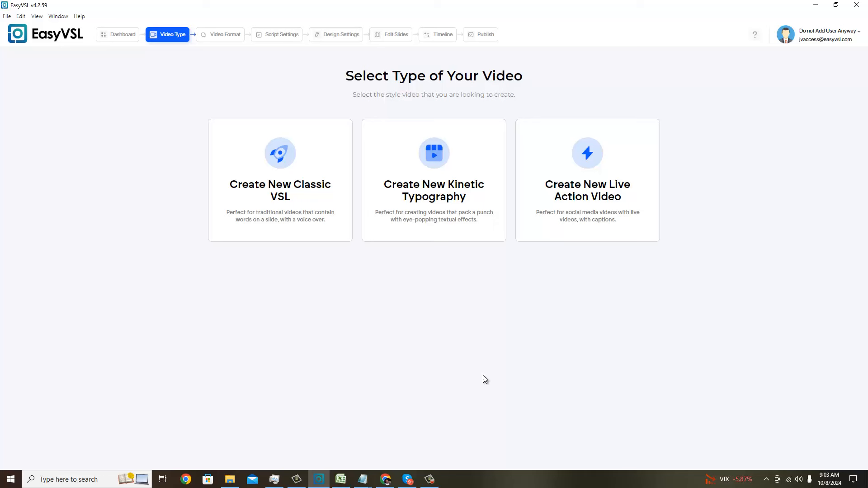
pyautogui.moveTo(581, 326)
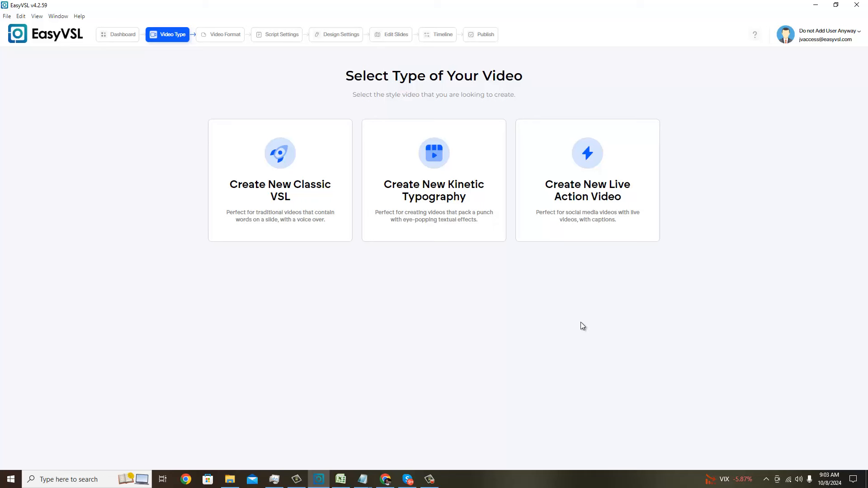
pyautogui.moveTo(771, 399)
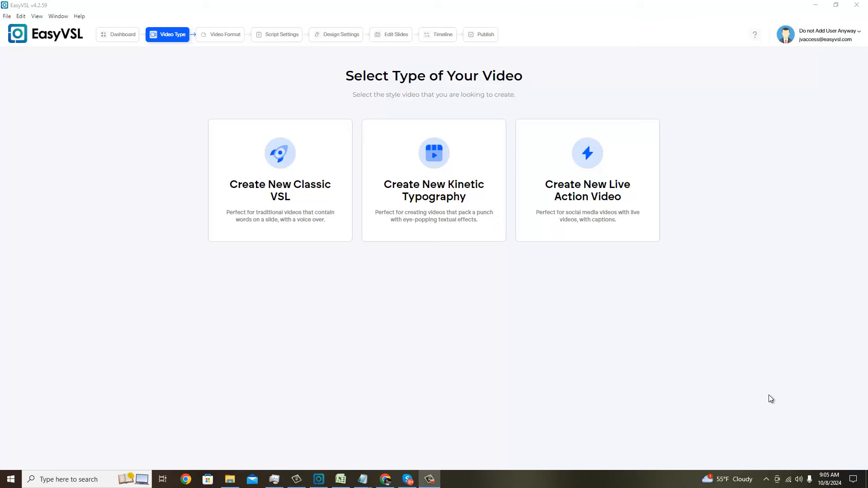
pyautogui.moveTo(464, 451)
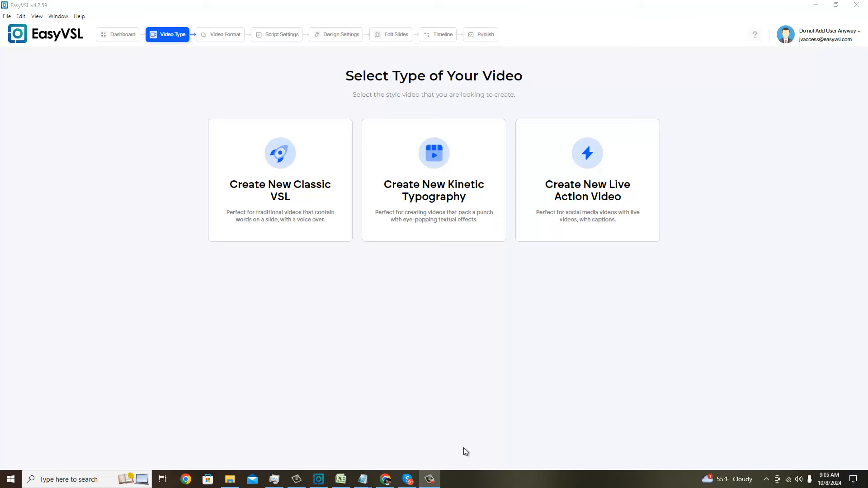
pyautogui.moveTo(360, 479)
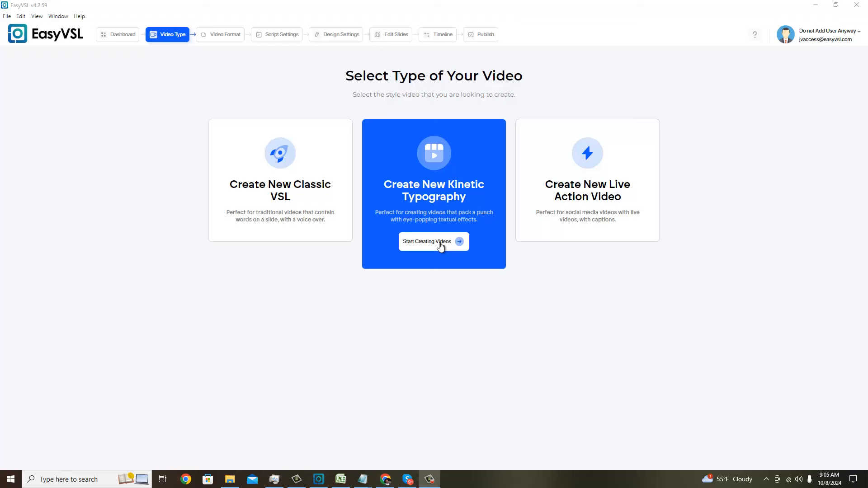
# Start a kinetic typography video and bring up the script input choices
pyautogui.click(433, 241)
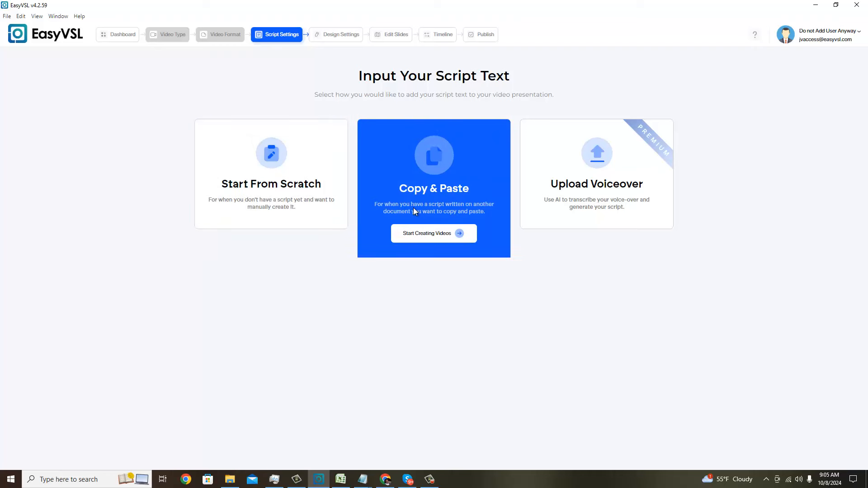
pyautogui.moveTo(653, 206)
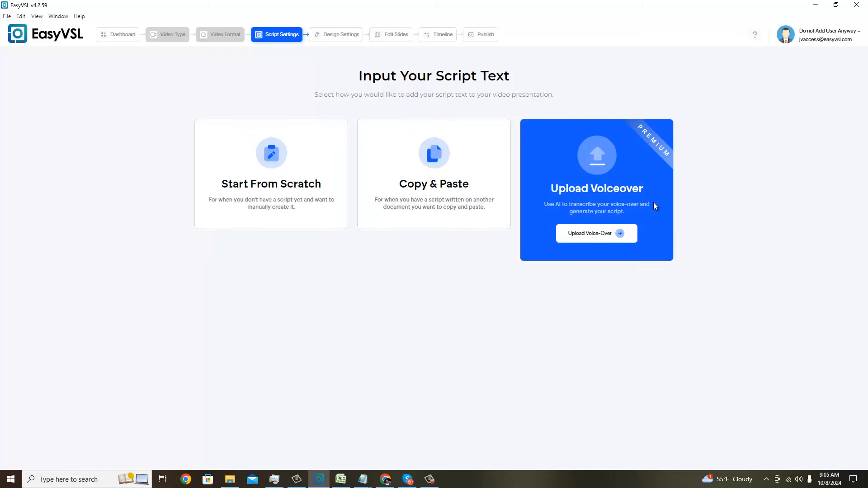
pyautogui.moveTo(553, 212)
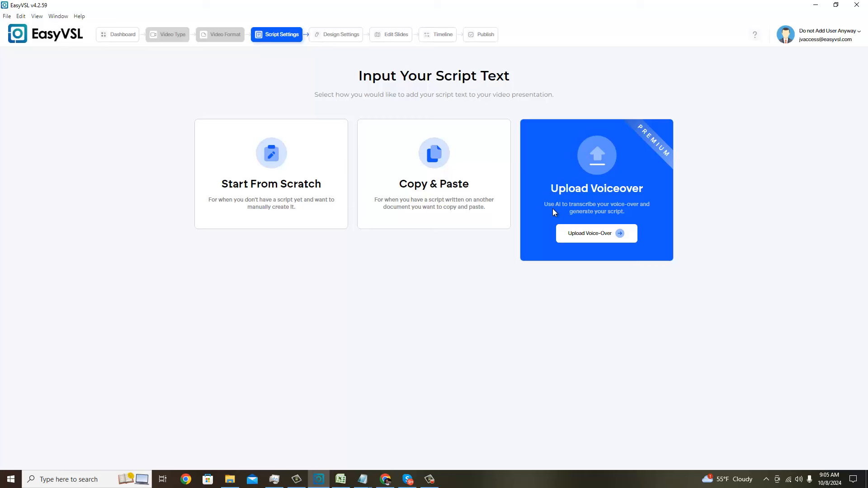
pyautogui.moveTo(547, 205)
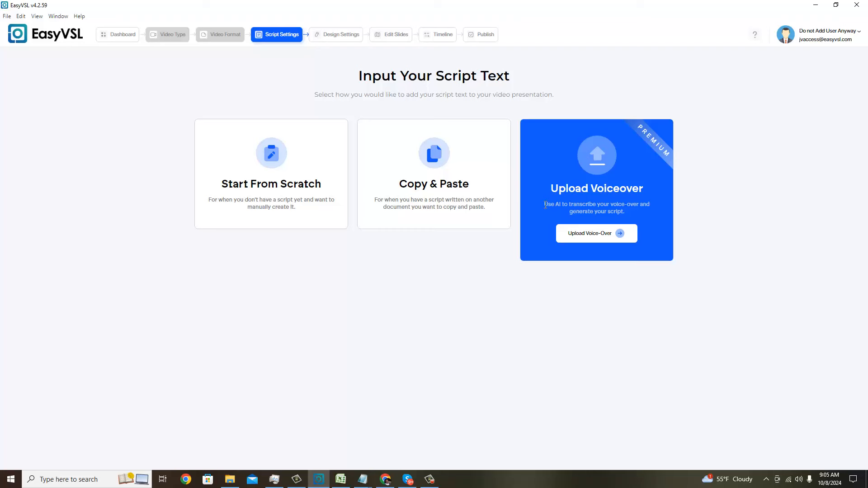
pyautogui.moveTo(563, 202)
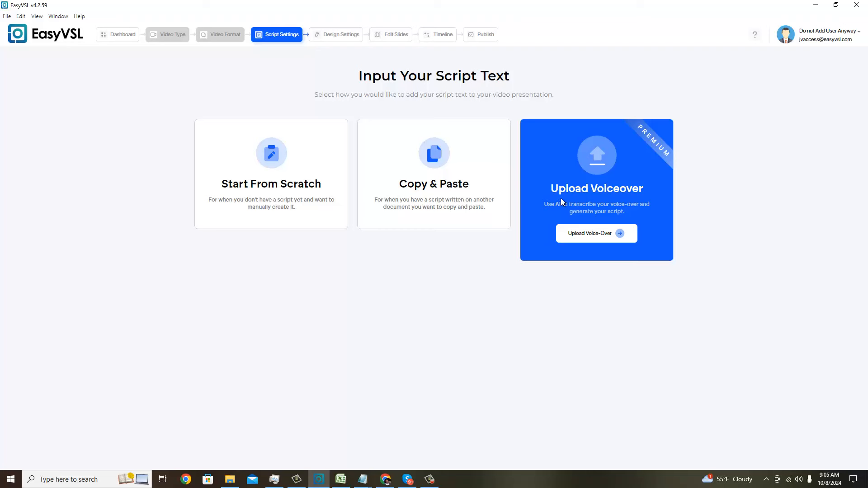
pyautogui.moveTo(576, 160)
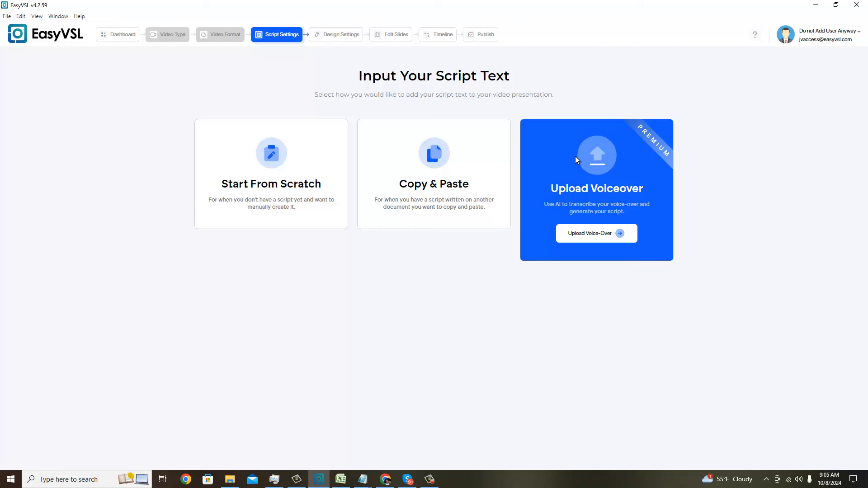
pyautogui.moveTo(686, 177)
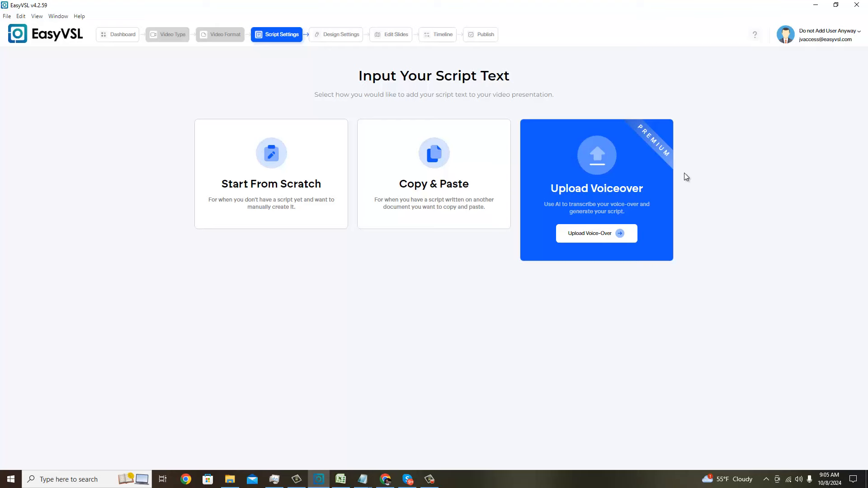
pyautogui.moveTo(270, 175)
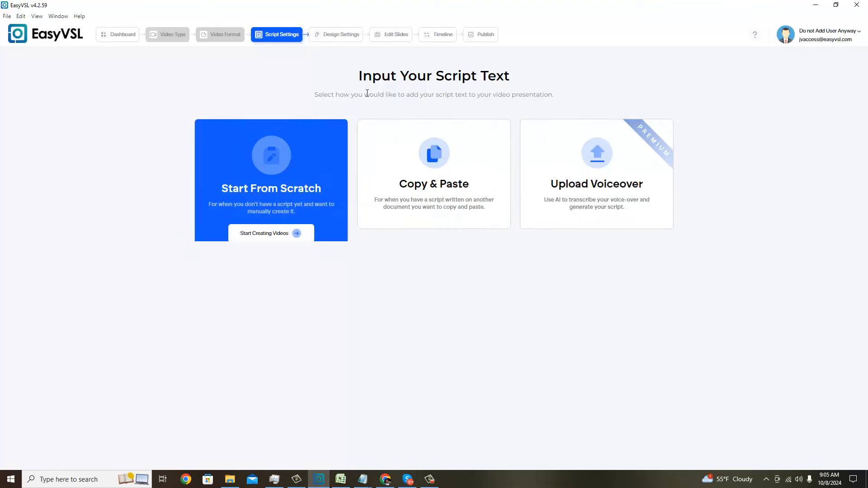
pyautogui.click(433, 155)
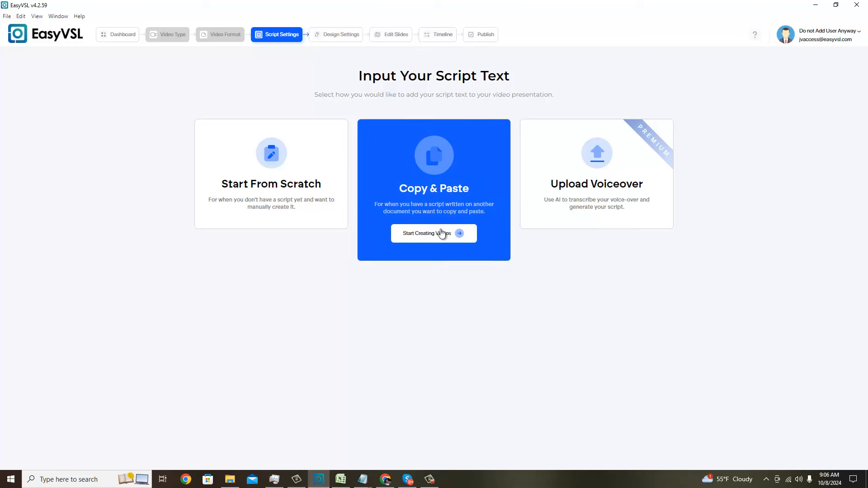
pyautogui.moveTo(440, 231)
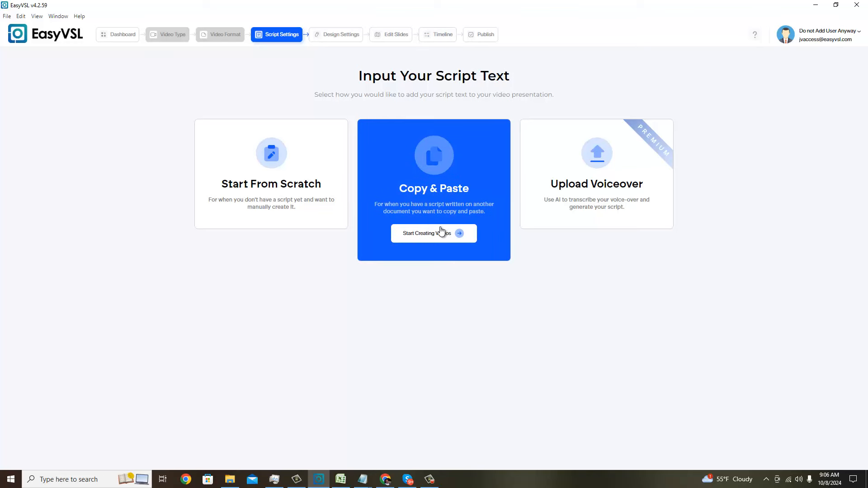
# Use the Copy & Paste method and paste the ten-line sports-card script into the editor
pyautogui.click(433, 234)
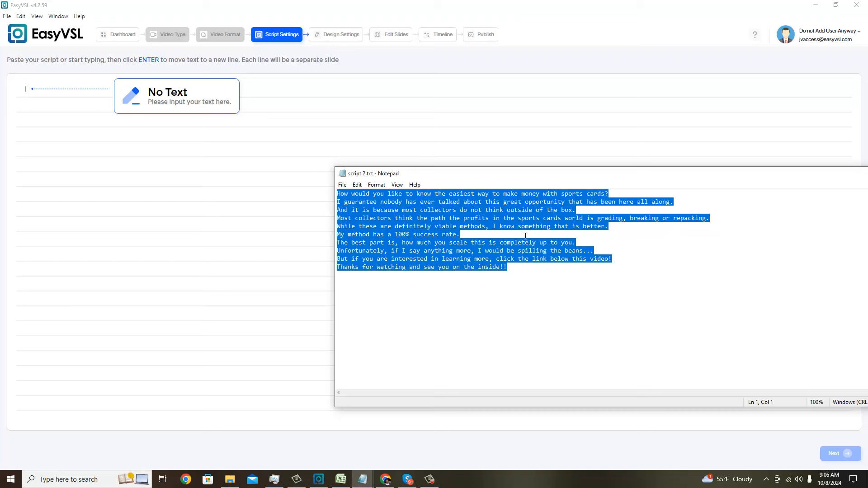
pyautogui.click(683, 202)
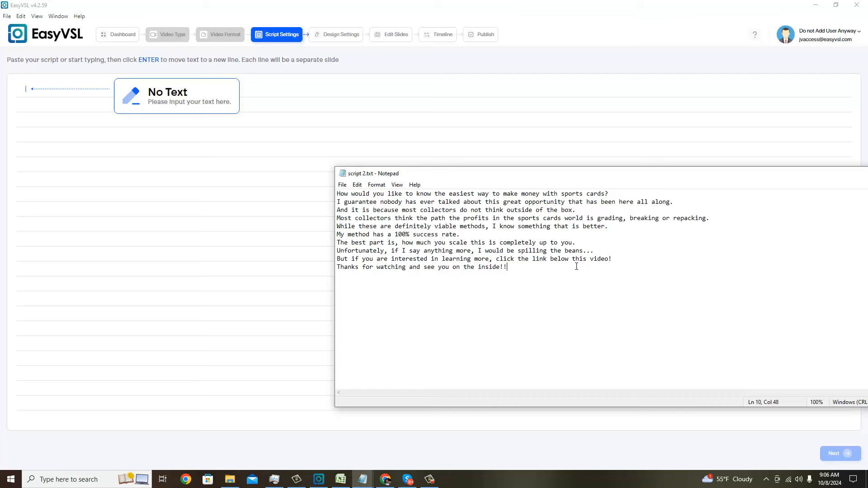
pyautogui.press('ctrl+a')
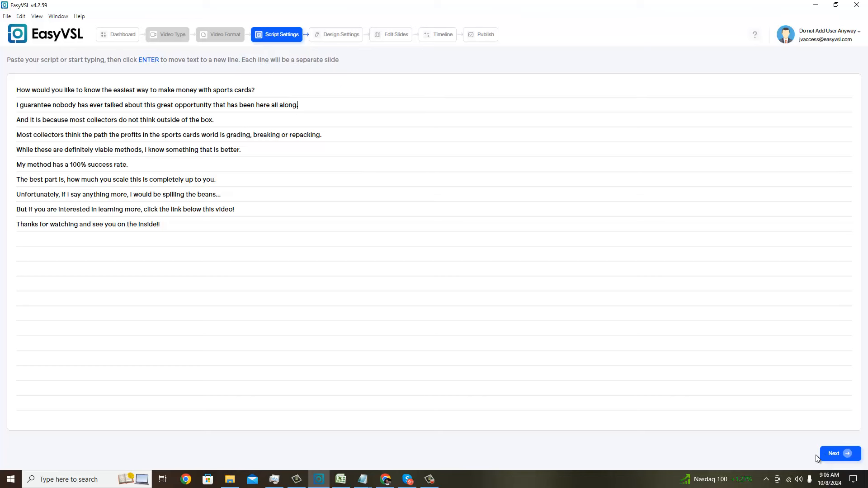
# Accept the ten-line script and proceed to the Choose Kinetic Template page
pyautogui.click(839, 453)
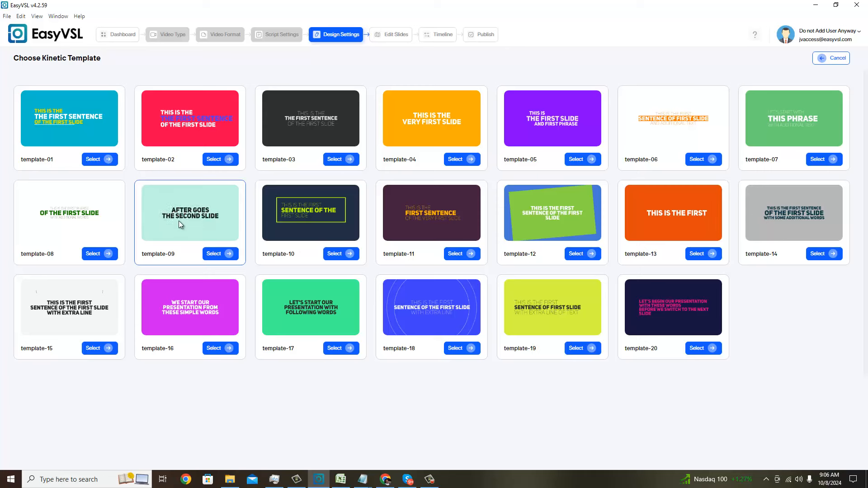
pyautogui.click(431, 307)
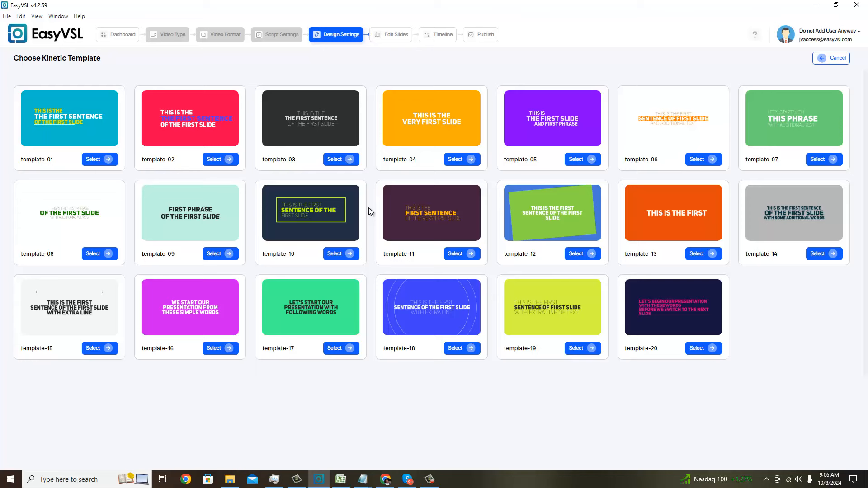
# Pick the green-on-navy template-10 design and review Slide 1's line fields
pyautogui.click(70, 118)
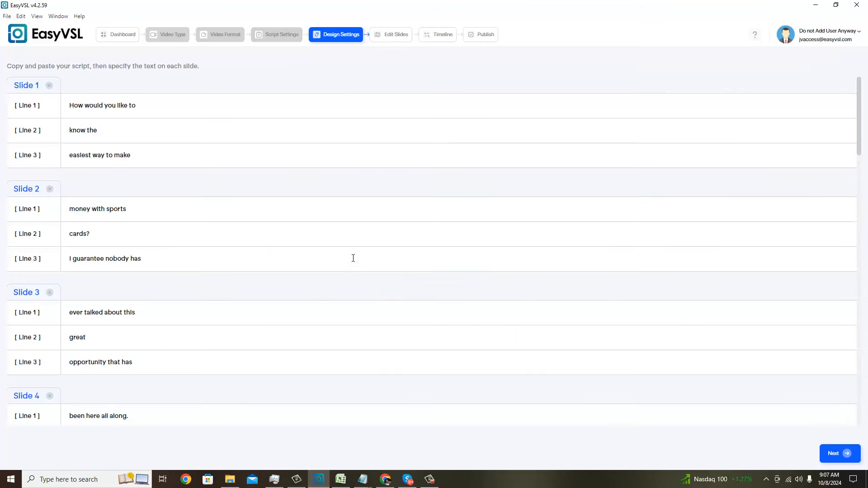
pyautogui.moveTo(223, 266)
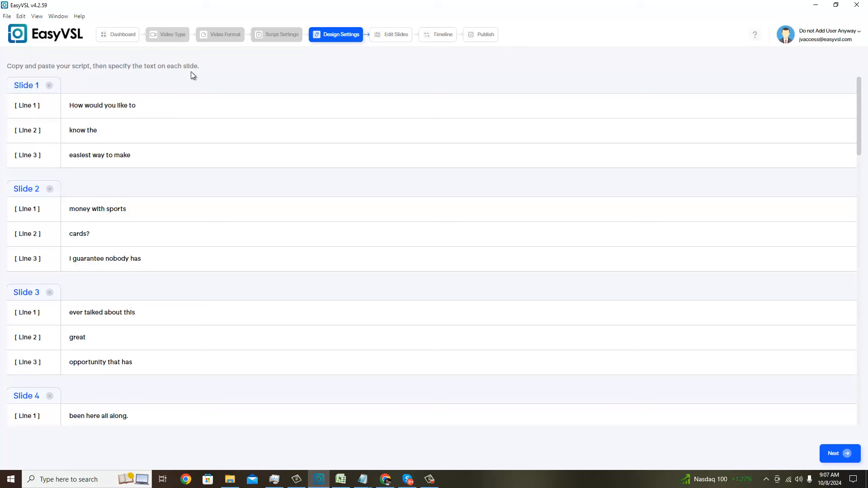
pyautogui.moveTo(161, 287)
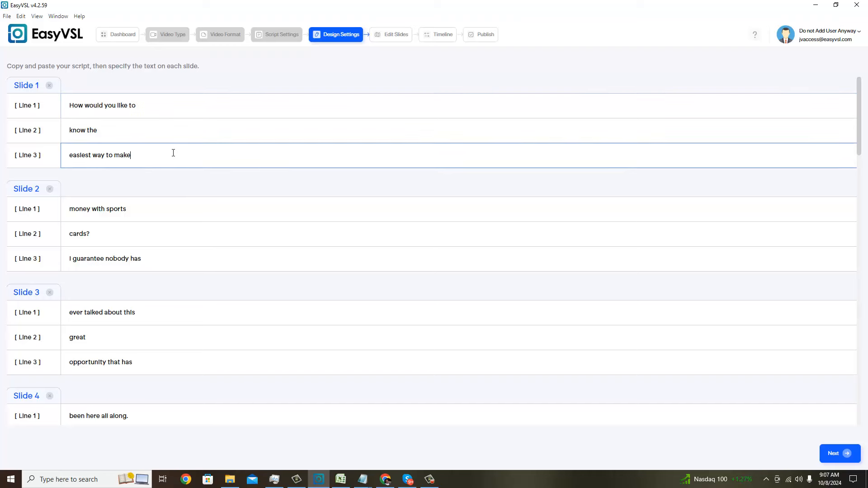
pyautogui.click(110, 105)
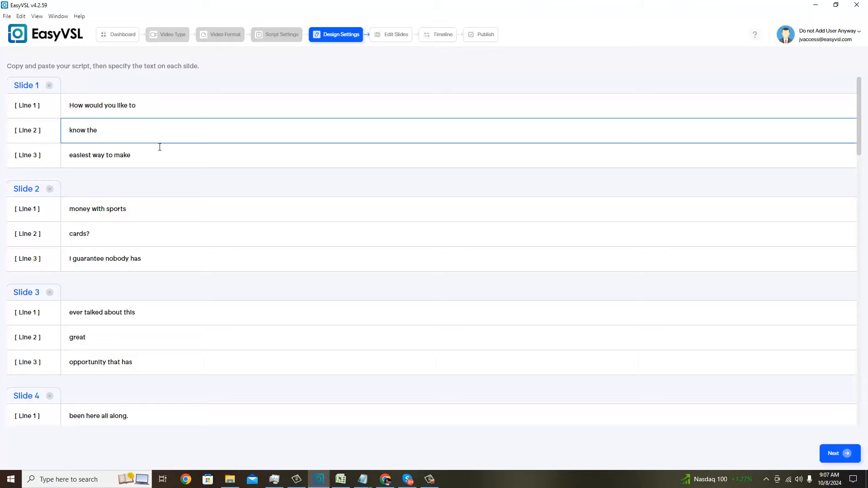
pyautogui.scroll(-3)
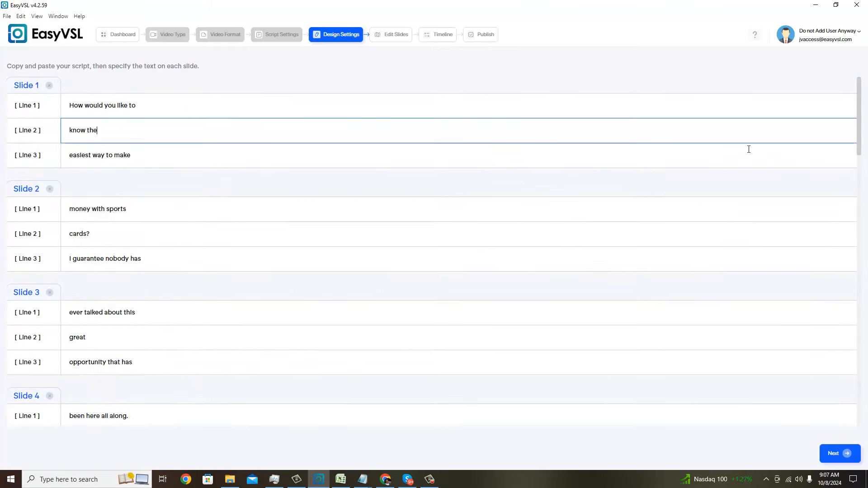
pyautogui.scroll(-3)
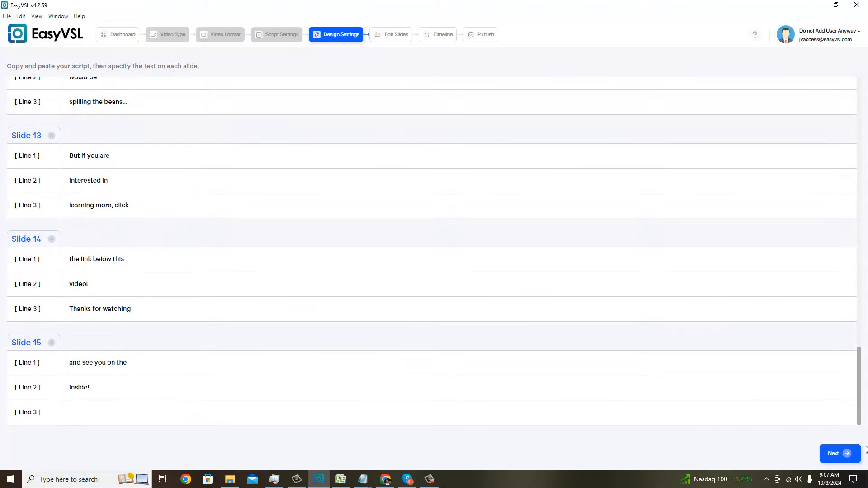
pyautogui.scroll(3)
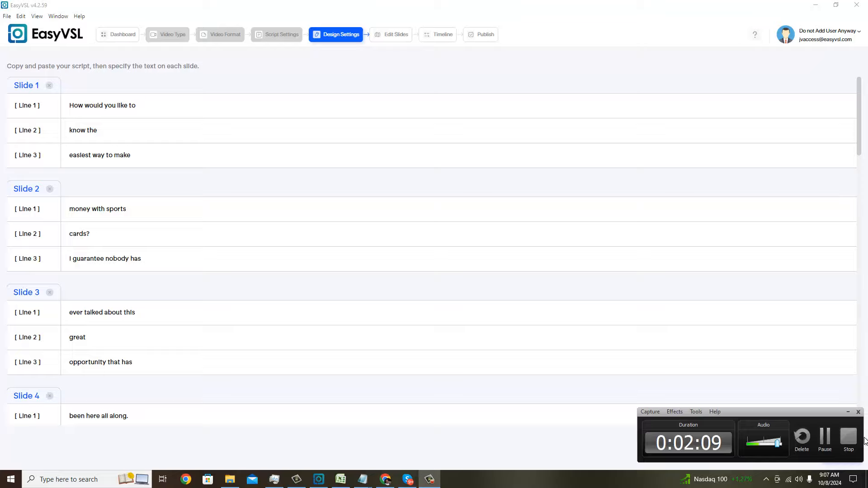
pyautogui.scroll(-3)
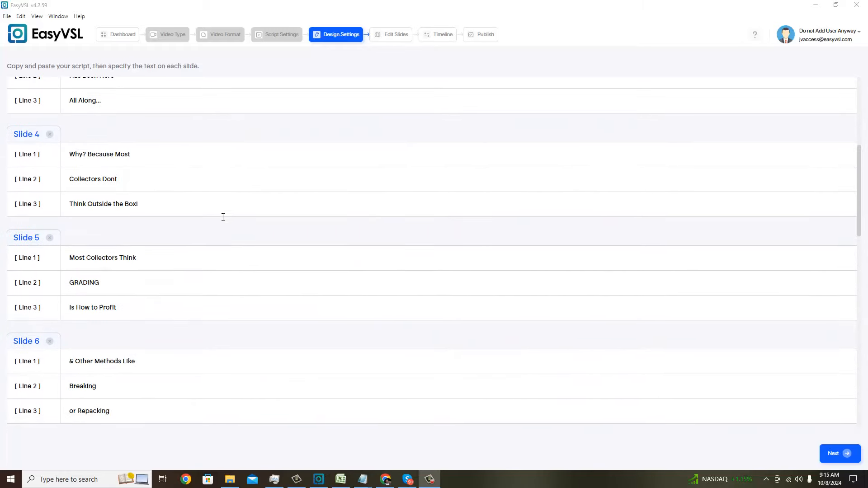
pyautogui.scroll(3)
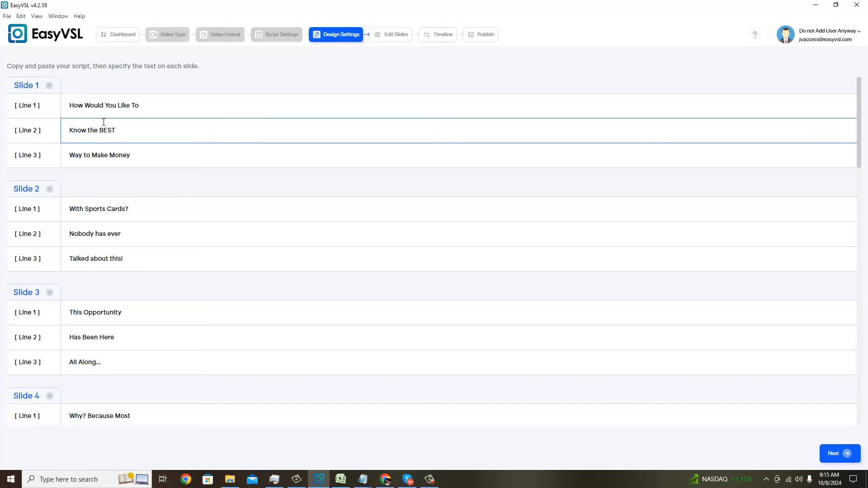
# Reword the Know the BEST and Way to Make Money lines and check the remaining slides
pyautogui.doubleClick(93, 131)
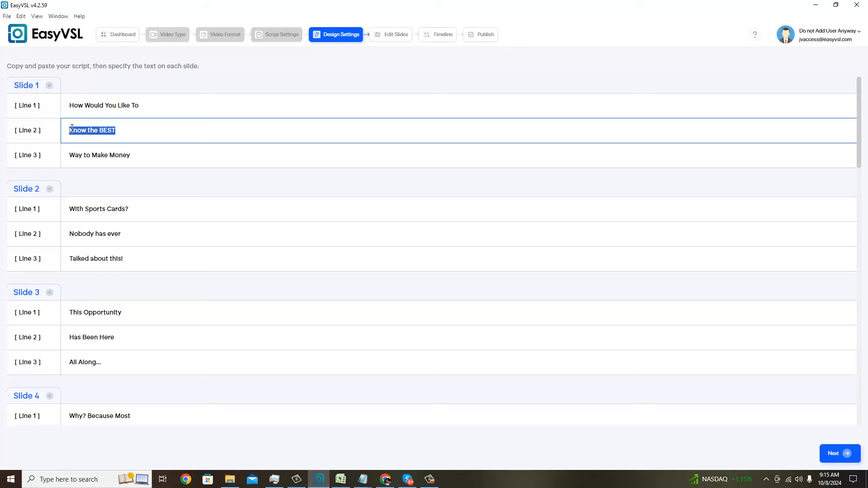
pyautogui.click(93, 131)
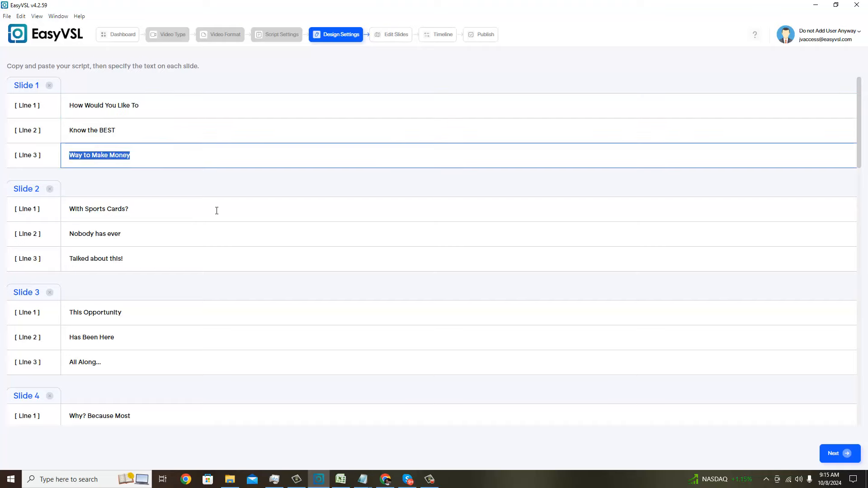
pyautogui.scroll(-3)
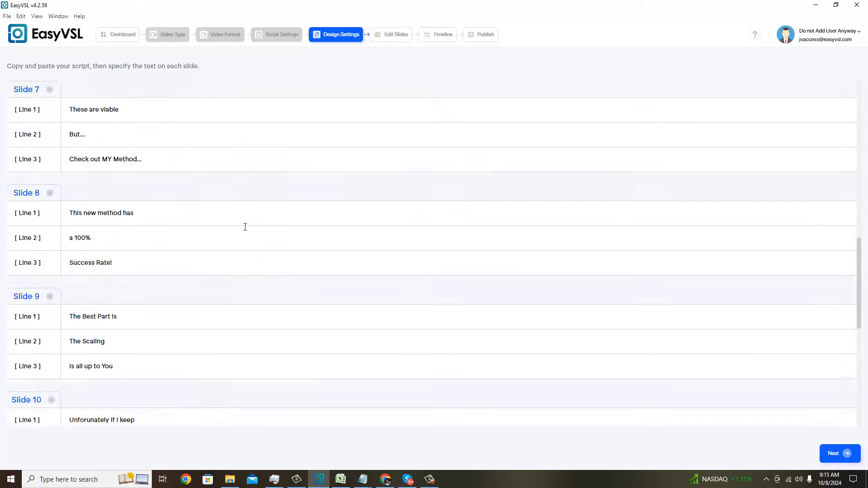
pyautogui.scroll(-3)
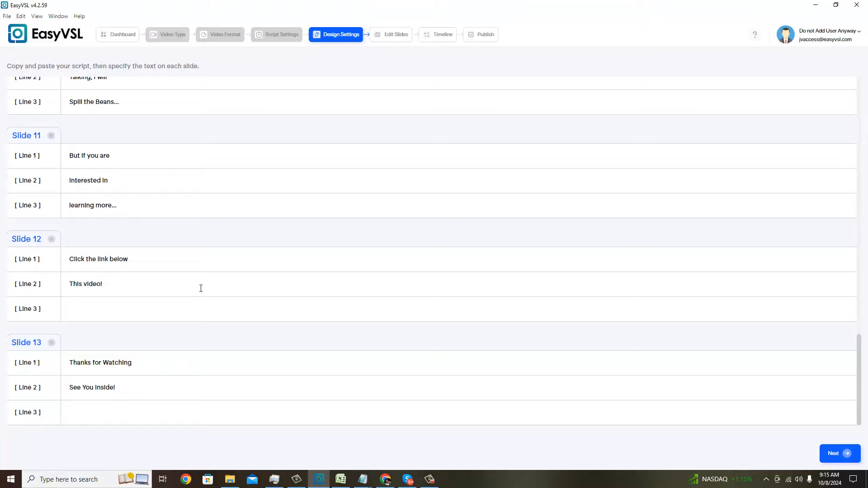
pyautogui.moveTo(259, 324)
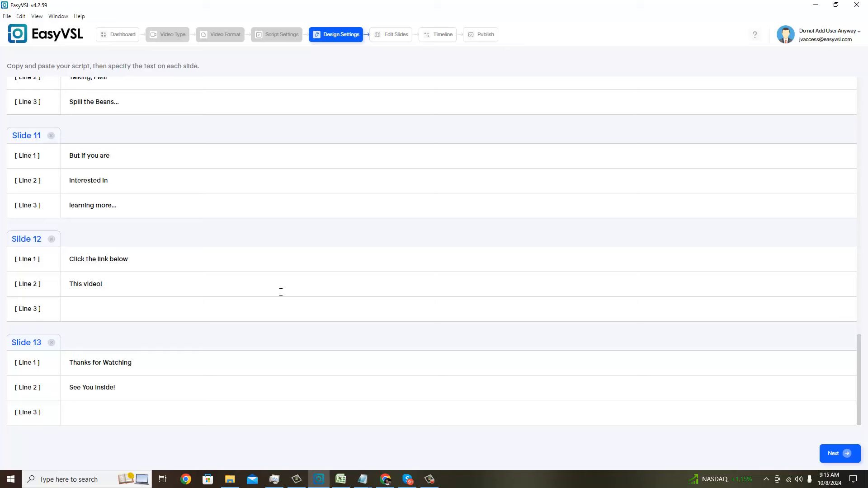
pyautogui.moveTo(787, 307)
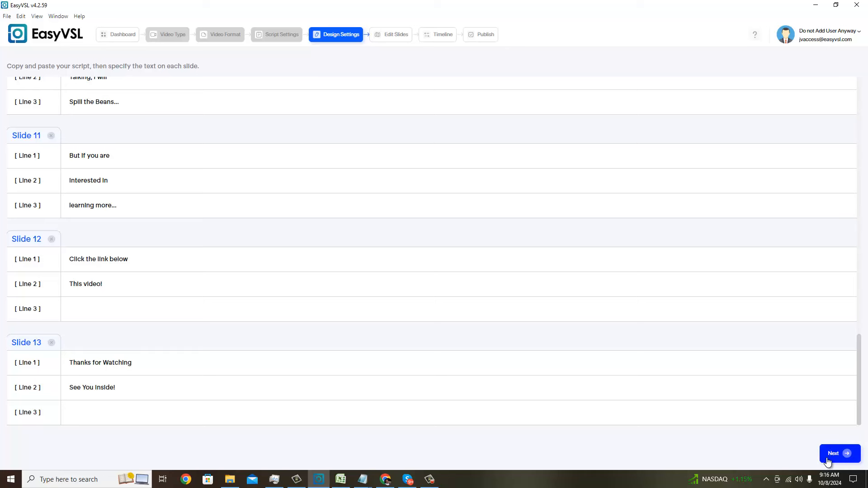
# Build the thirteen green-on-navy scenes from the script and preview the second scene
pyautogui.click(395, 34)
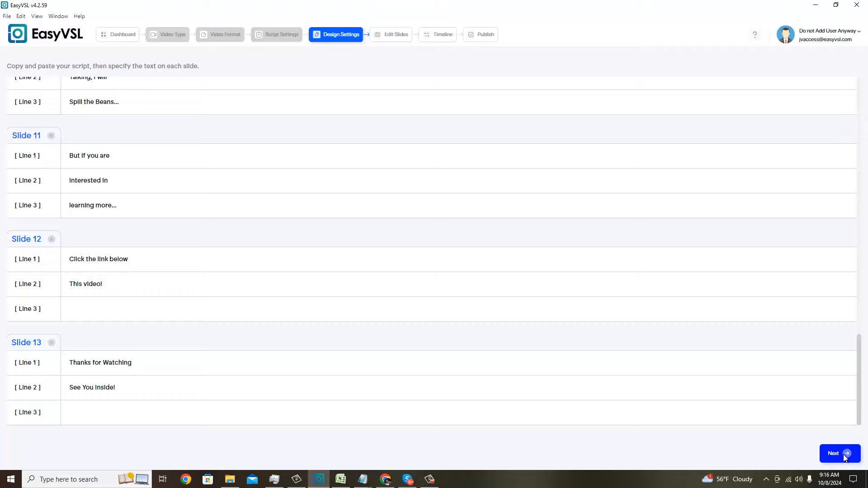
pyautogui.click(837, 453)
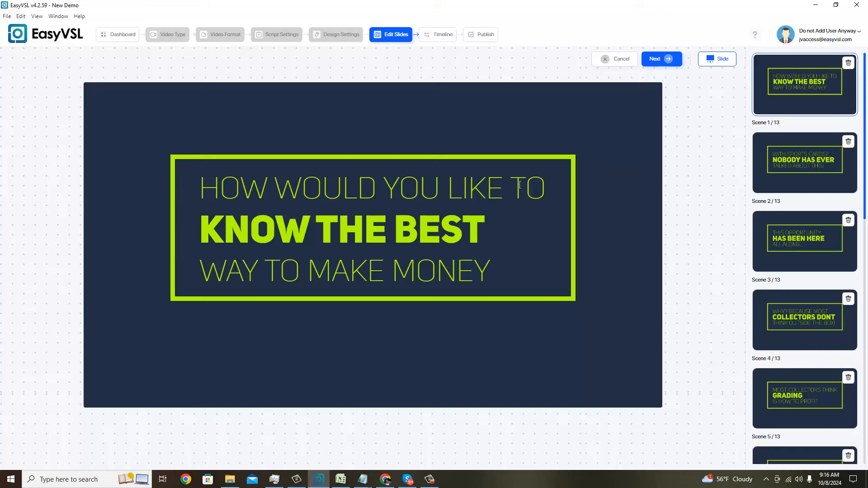
pyautogui.moveTo(805, 173)
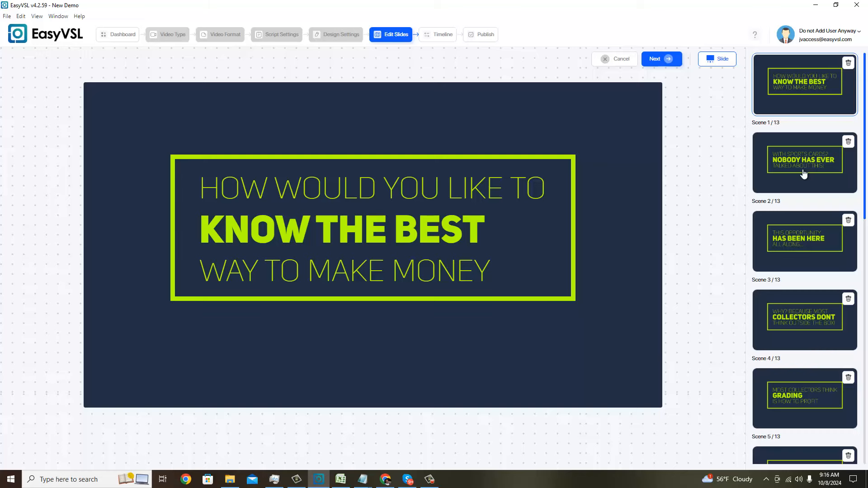
pyautogui.click(804, 241)
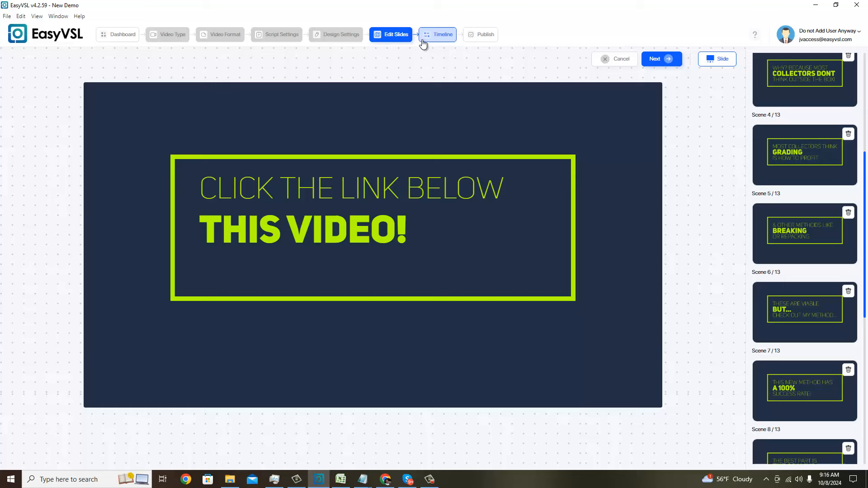
# Move to the Timeline step and add Ectomorph as the background music track
pyautogui.click(442, 34)
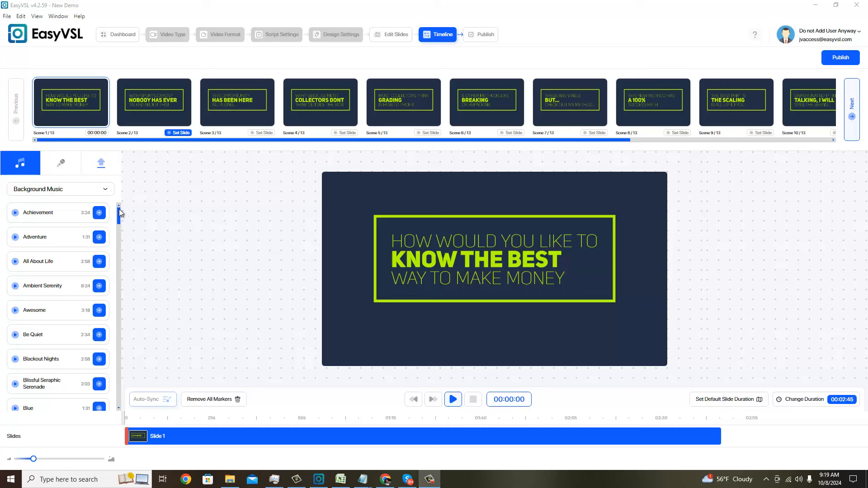
pyautogui.scroll(-3)
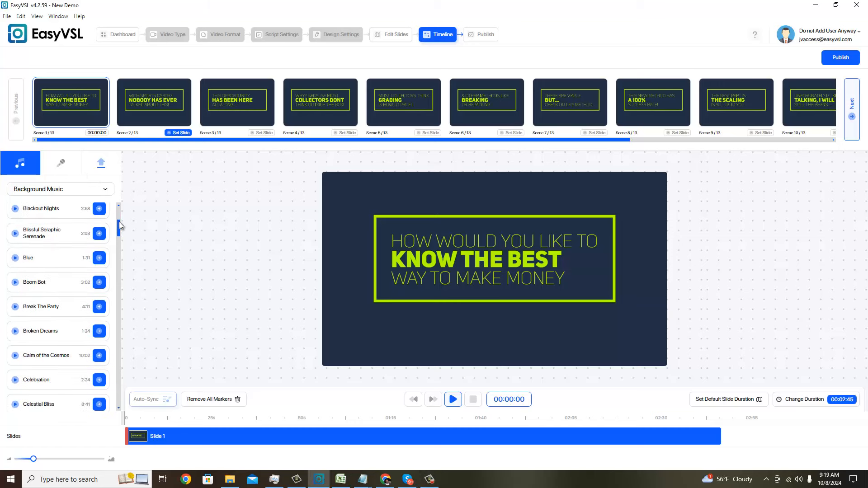
pyautogui.scroll(-3)
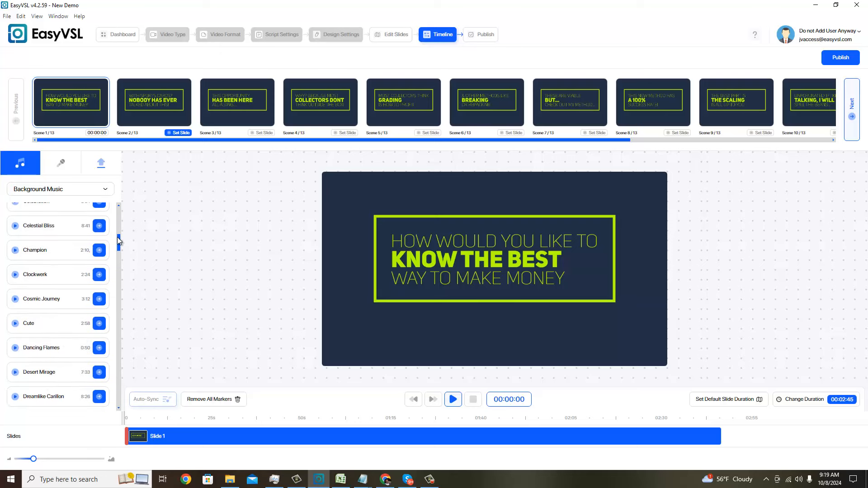
pyautogui.scroll(-3)
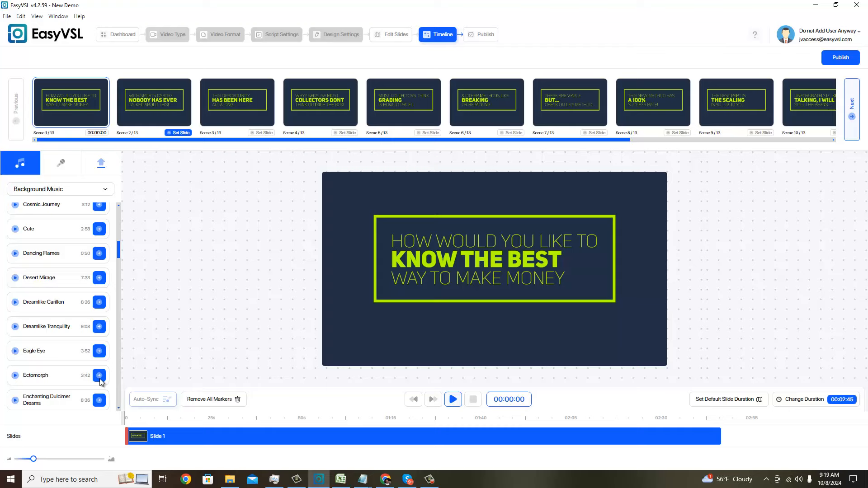
pyautogui.click(100, 375)
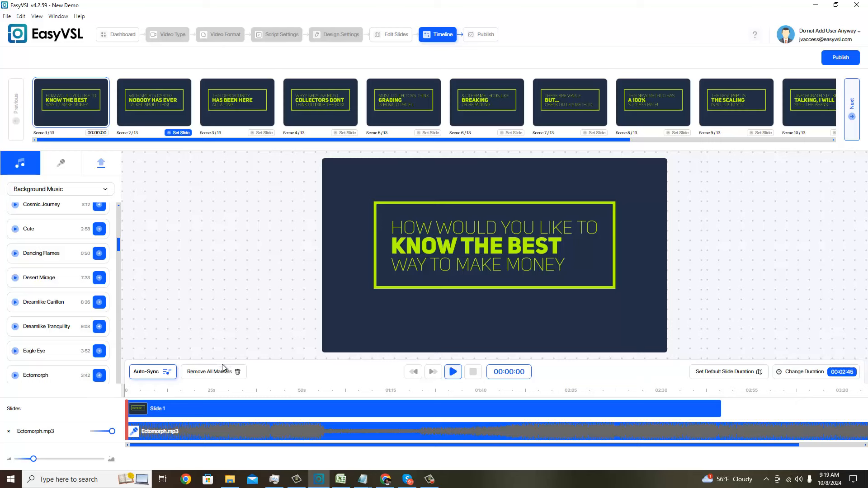
pyautogui.click(452, 372)
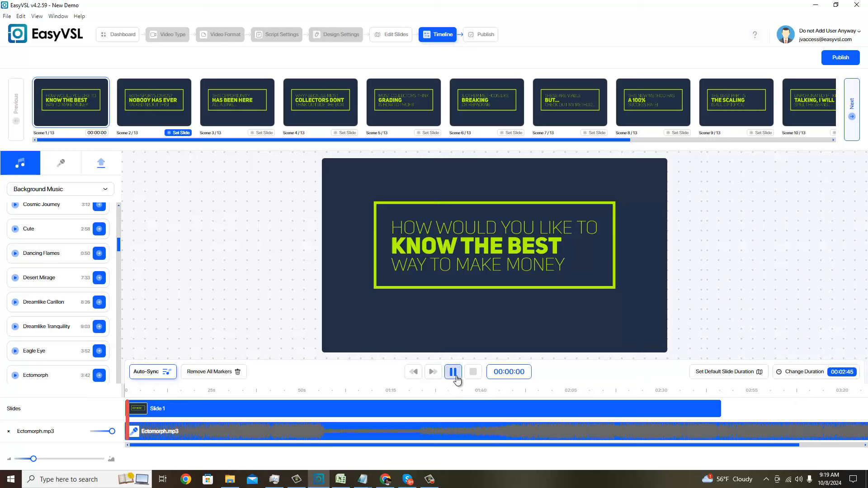
pyautogui.click(452, 371)
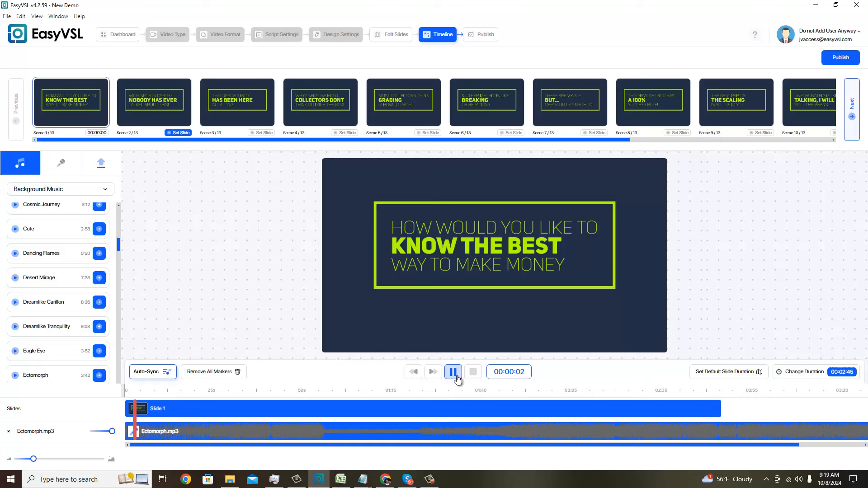
pyautogui.click(453, 372)
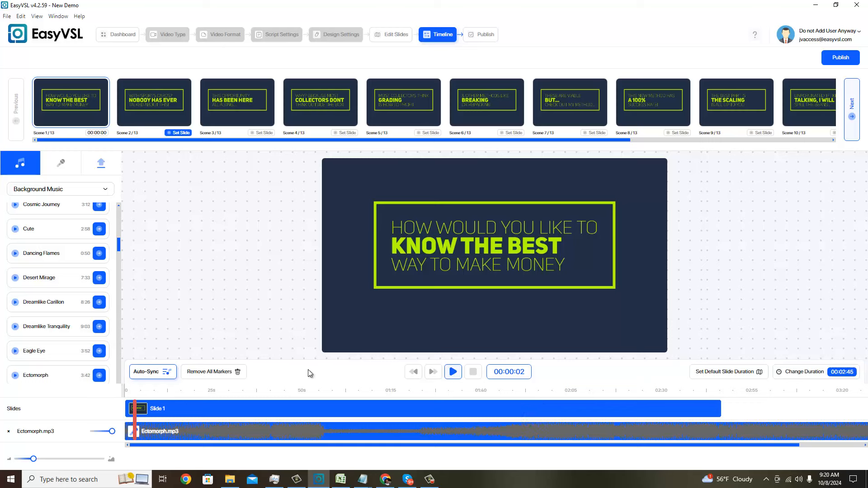
pyautogui.moveTo(299, 361)
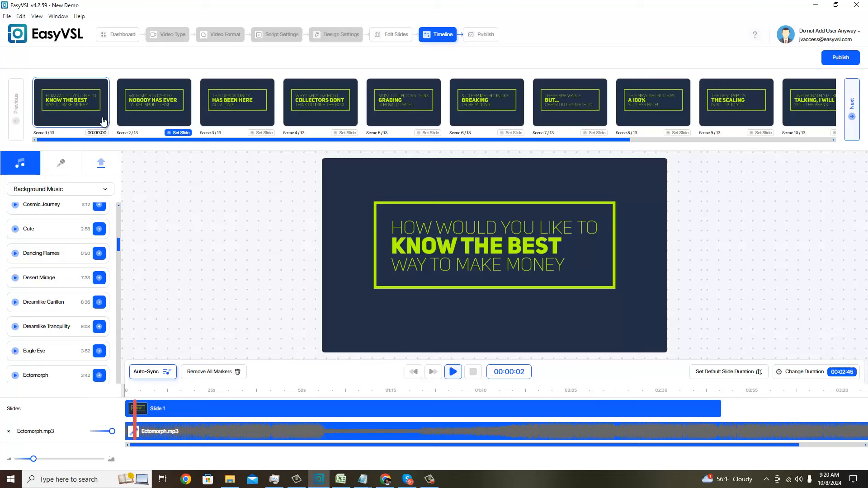
pyautogui.moveTo(312, 421)
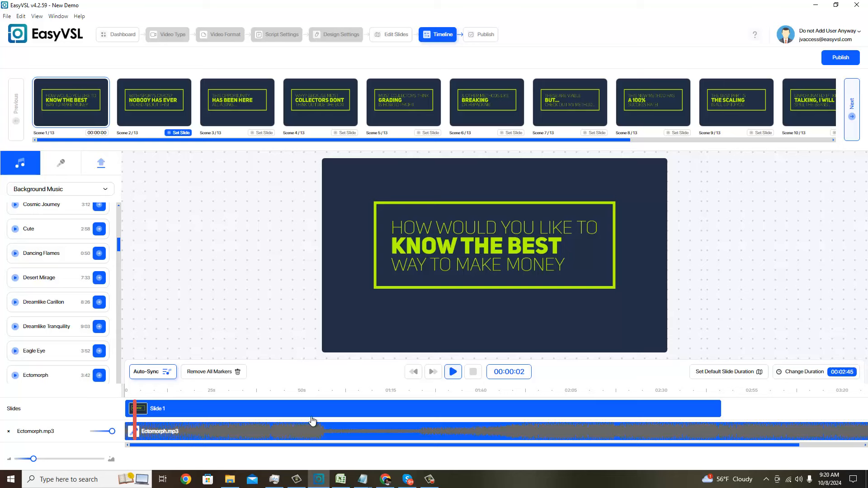
pyautogui.moveTo(708, 413)
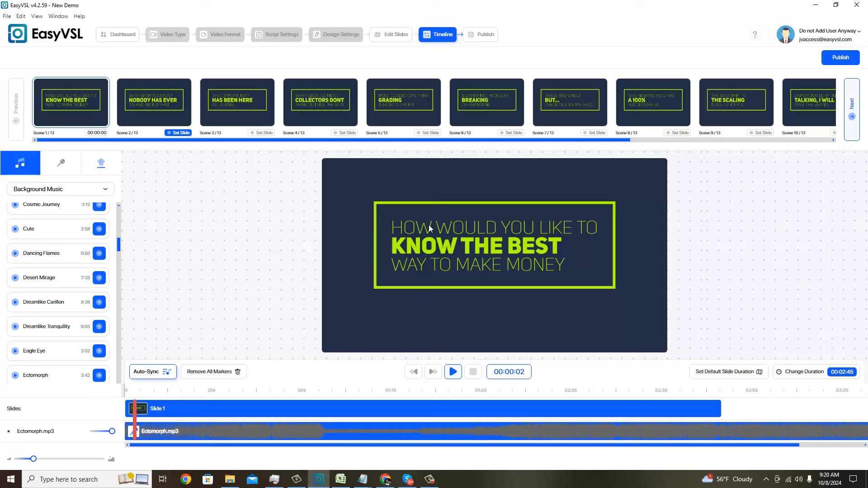
pyautogui.moveTo(658, 188)
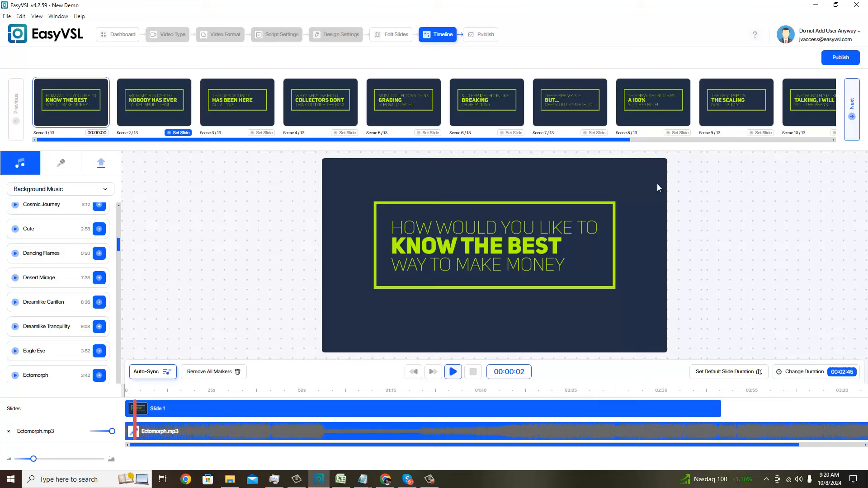
pyautogui.moveTo(188, 415)
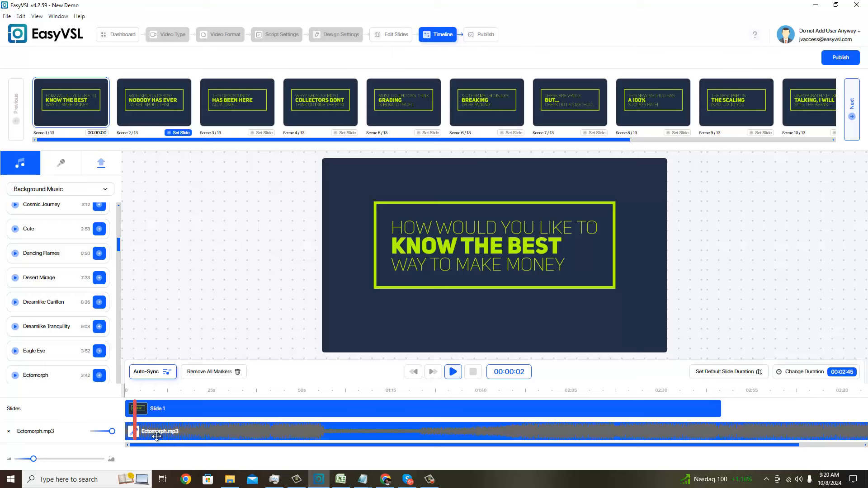
pyautogui.moveTo(262, 419)
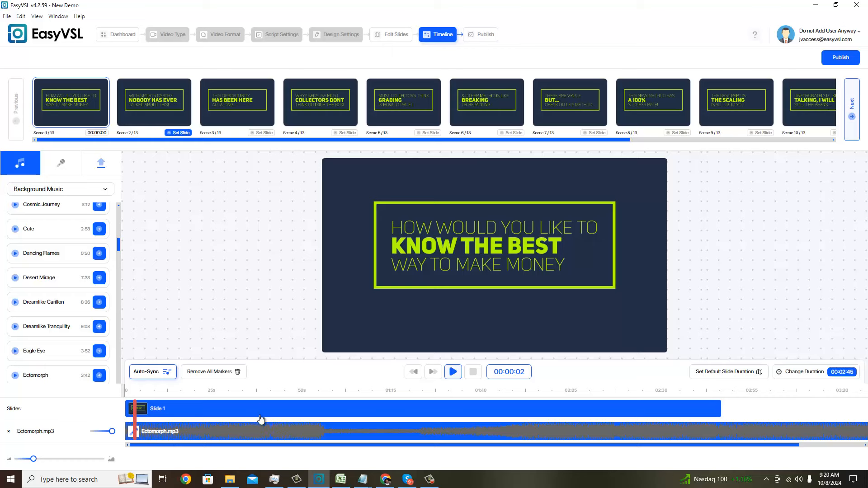
pyautogui.click(148, 372)
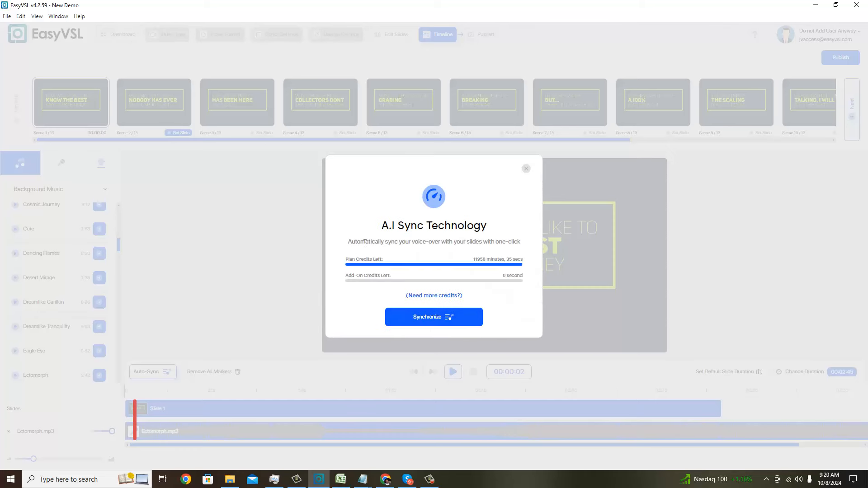
pyautogui.moveTo(416, 295)
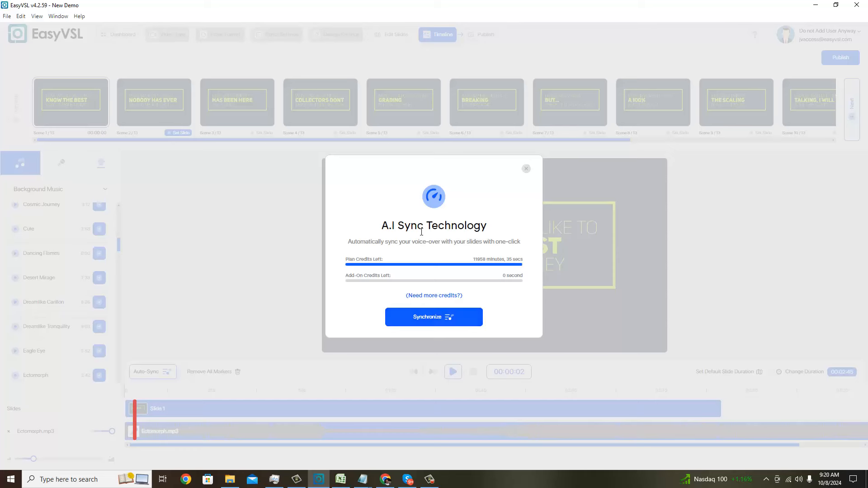
pyautogui.moveTo(92, 178)
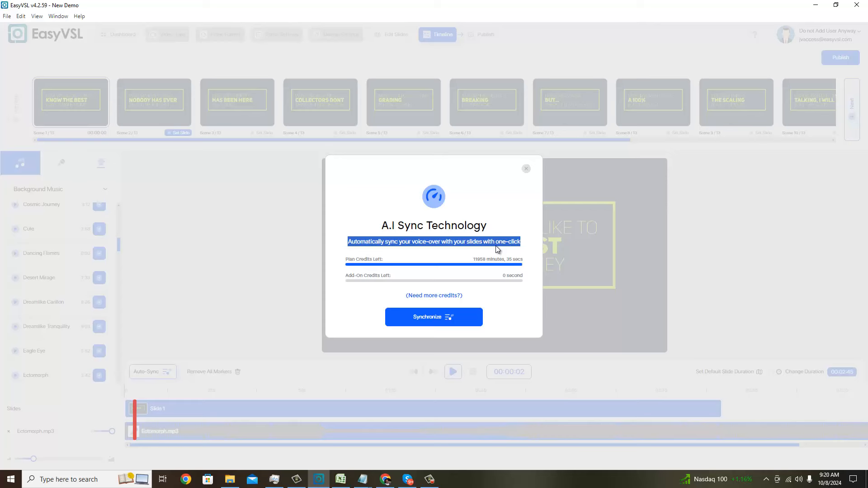
pyautogui.moveTo(530, 175)
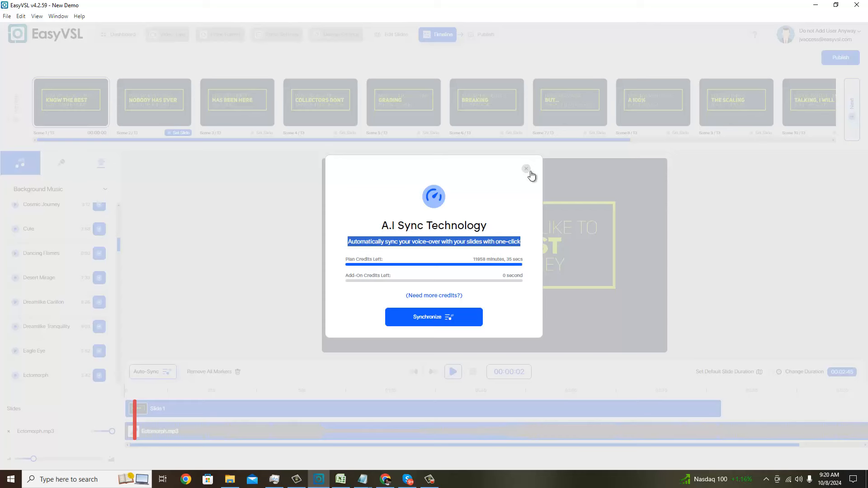
pyautogui.click(526, 168)
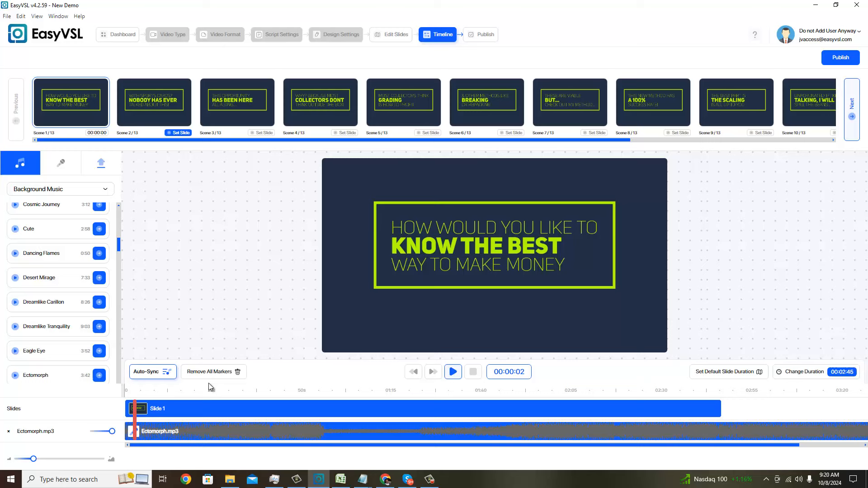
pyautogui.moveTo(722, 409)
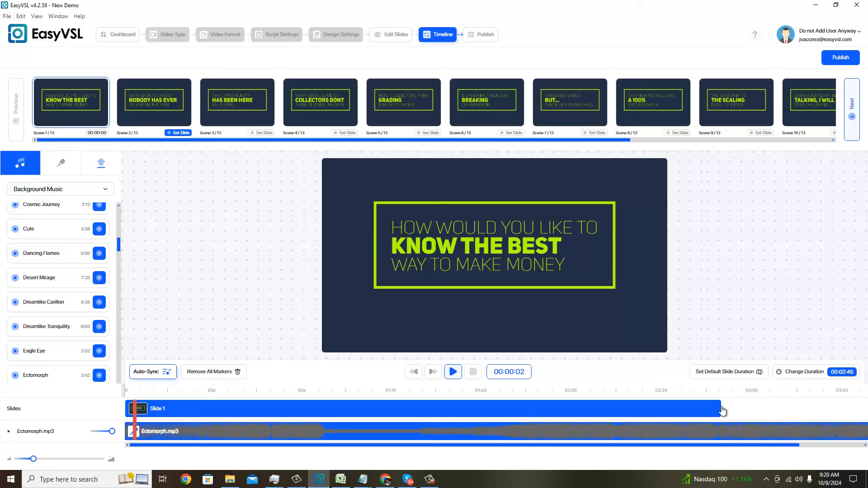
pyautogui.moveTo(641, 412)
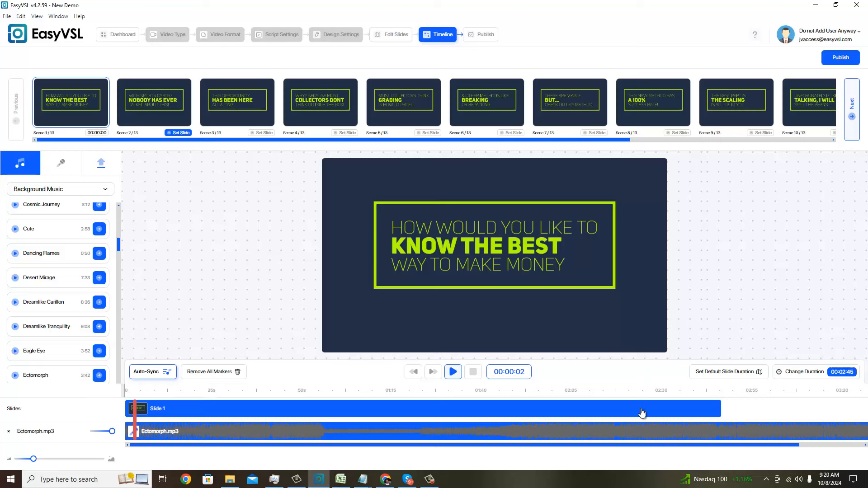
pyautogui.moveTo(365, 412)
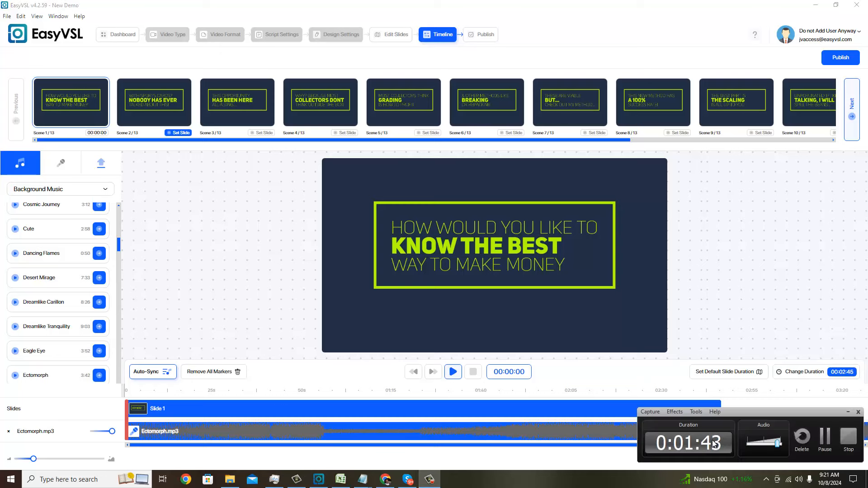
# Play the timeline to time Scene 2's start at about six seconds into Ectomorph
pyautogui.click(154, 104)
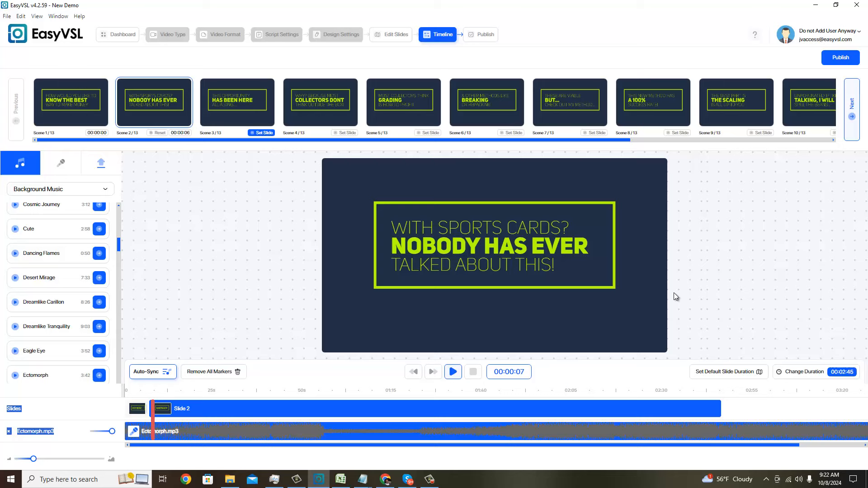
pyautogui.moveTo(179, 297)
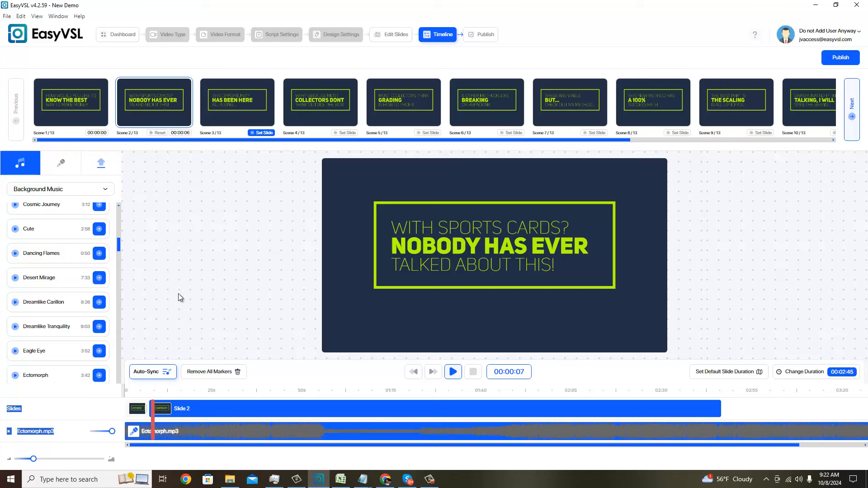
pyautogui.moveTo(154, 144)
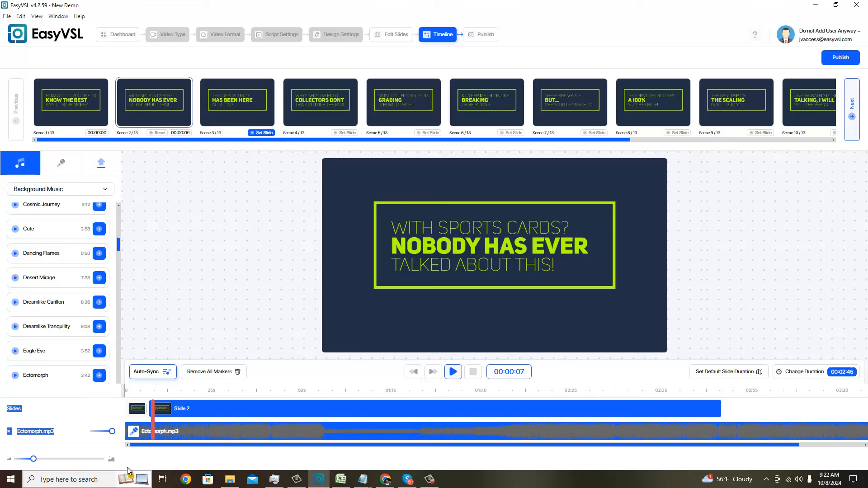
pyautogui.moveTo(245, 414)
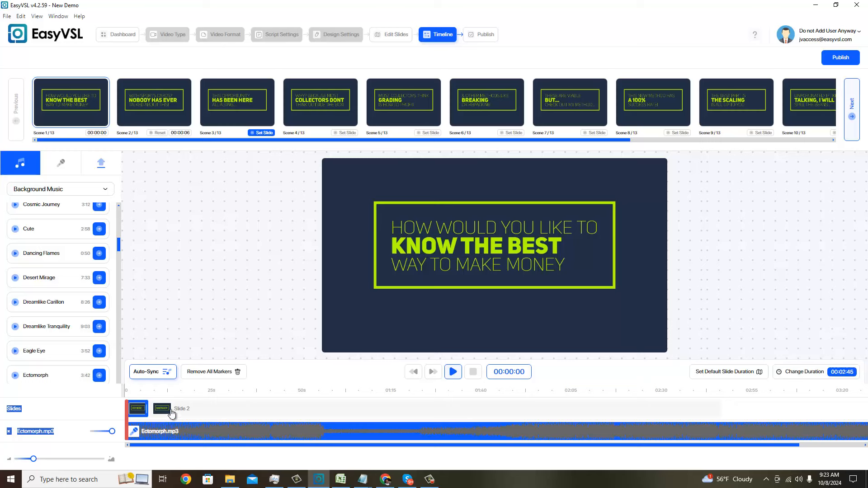
pyautogui.moveTo(177, 390)
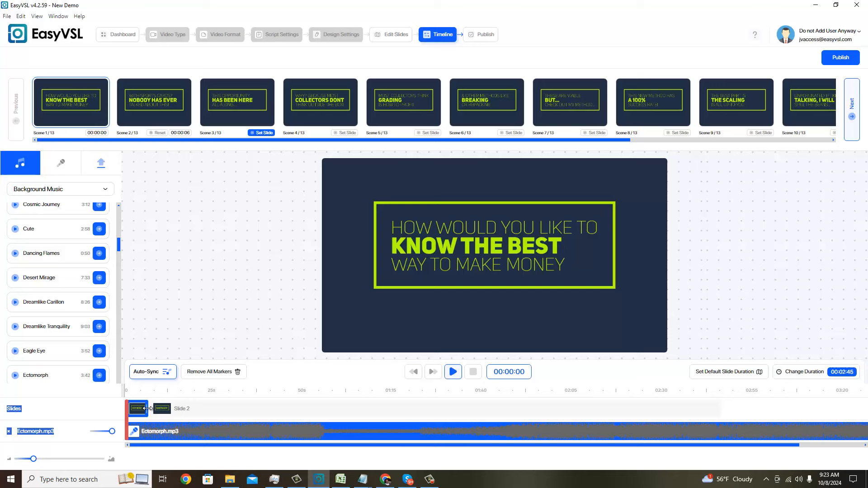
pyautogui.moveTo(763, 394)
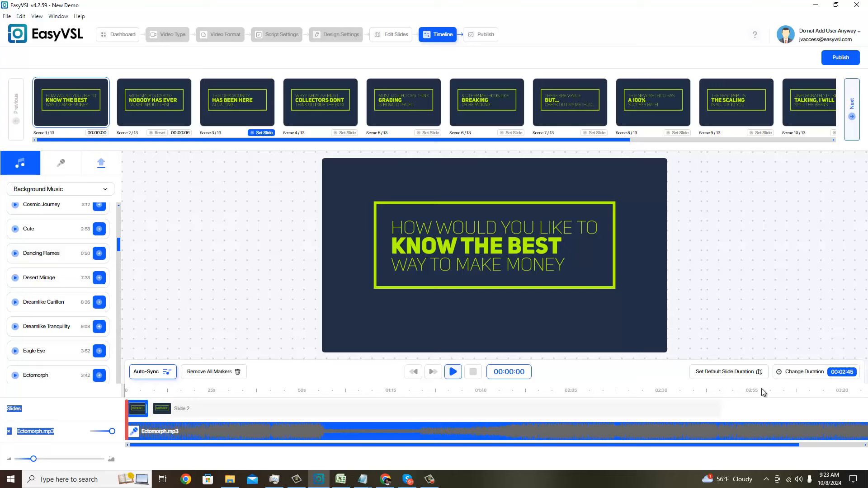
pyautogui.moveTo(327, 455)
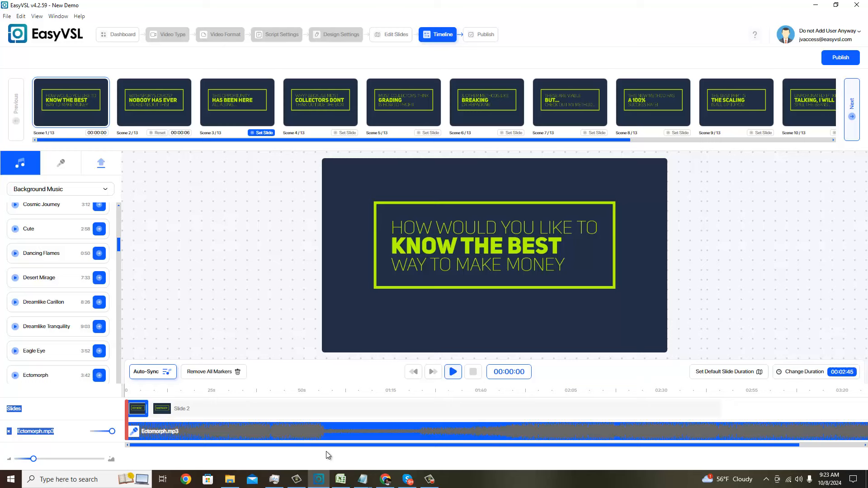
# Play from the beginning and set scenes 3 and 5 to start at the current music positions
pyautogui.click(452, 371)
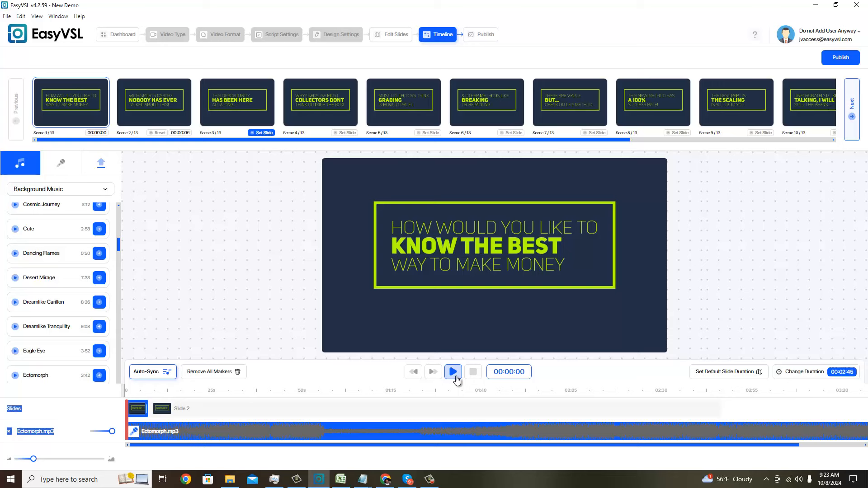
pyautogui.click(452, 371)
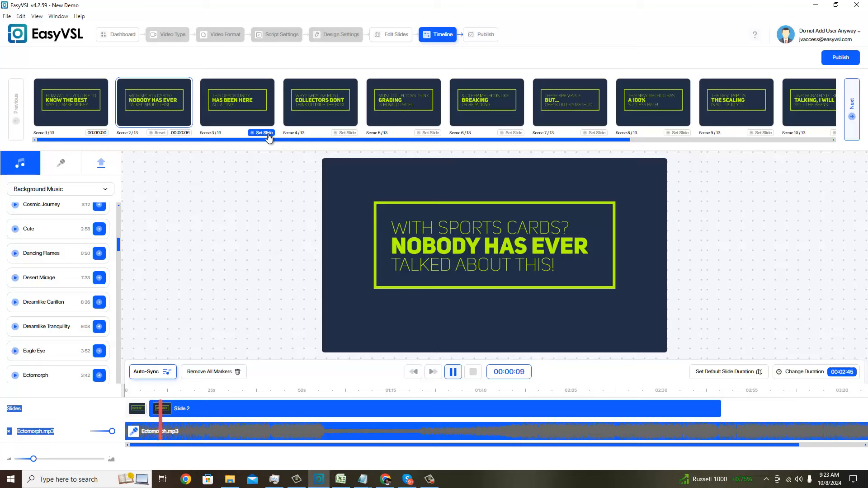
pyautogui.click(262, 133)
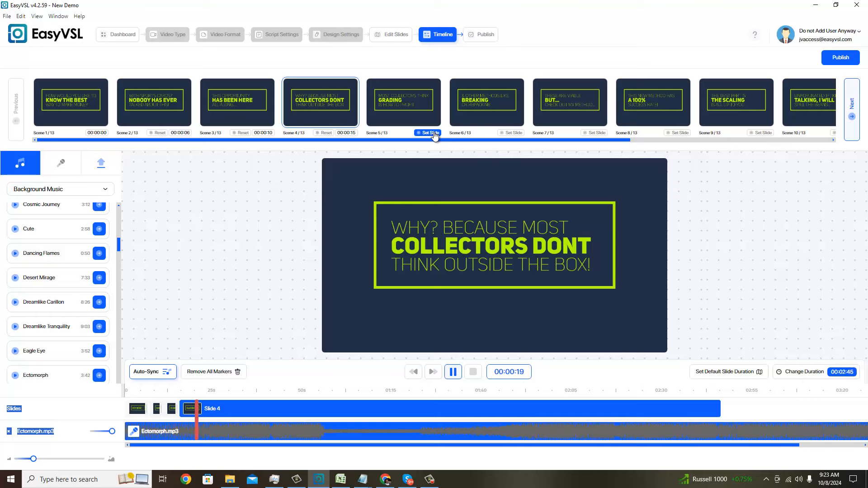
pyautogui.click(427, 133)
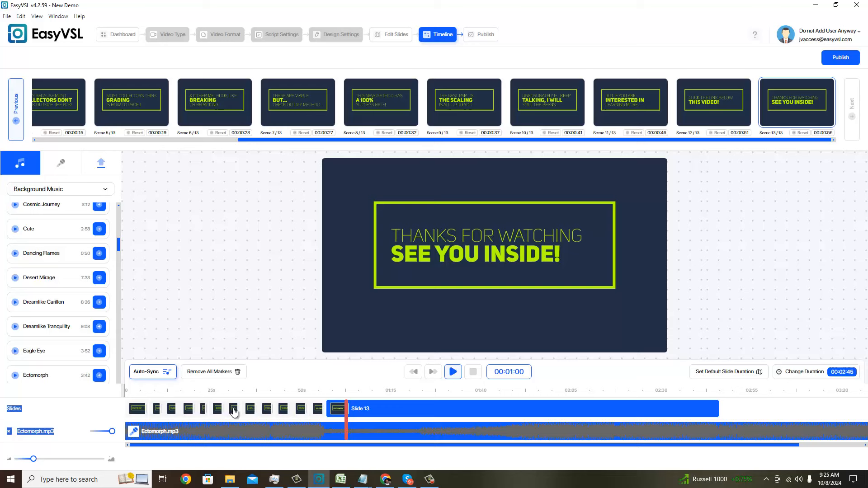
pyautogui.moveTo(208, 410)
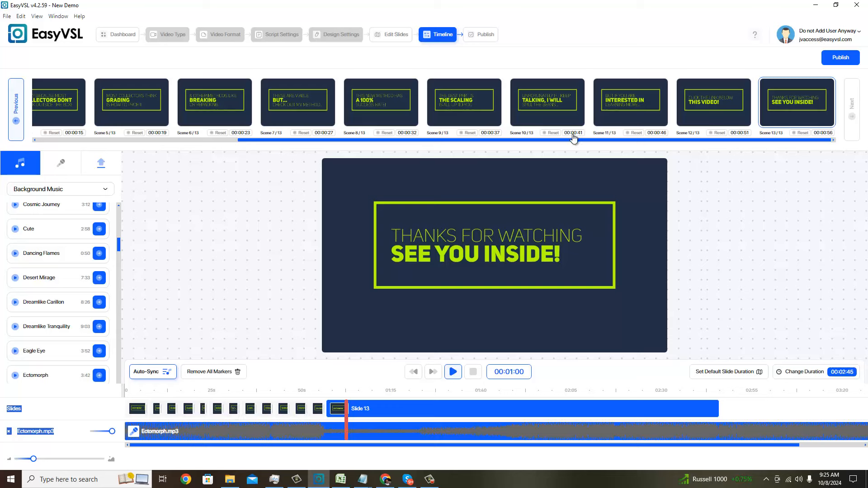
pyautogui.moveTo(530, 142)
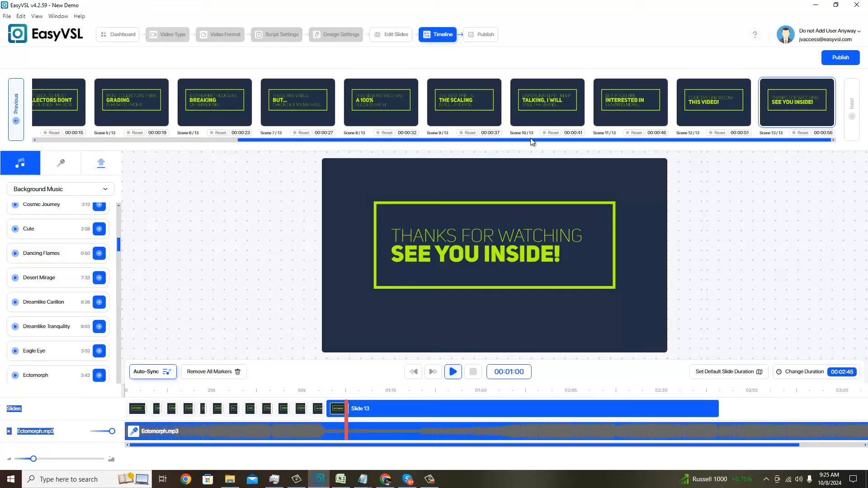
pyautogui.moveTo(566, 123)
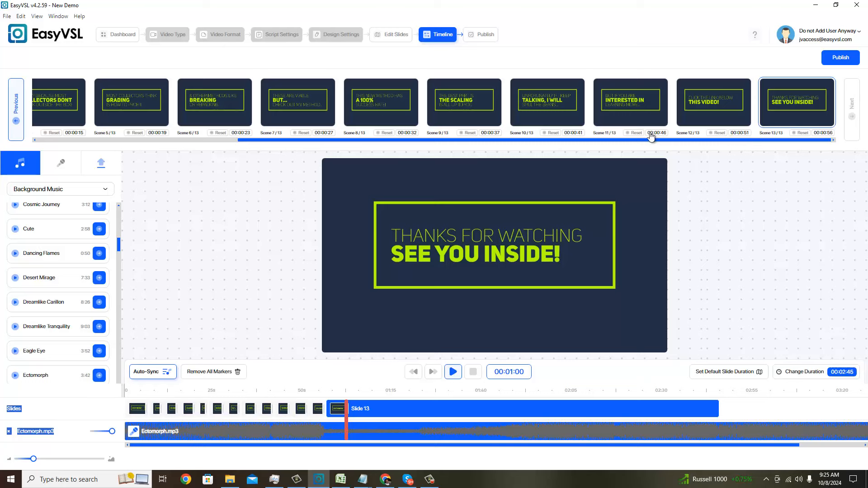
pyautogui.moveTo(312, 425)
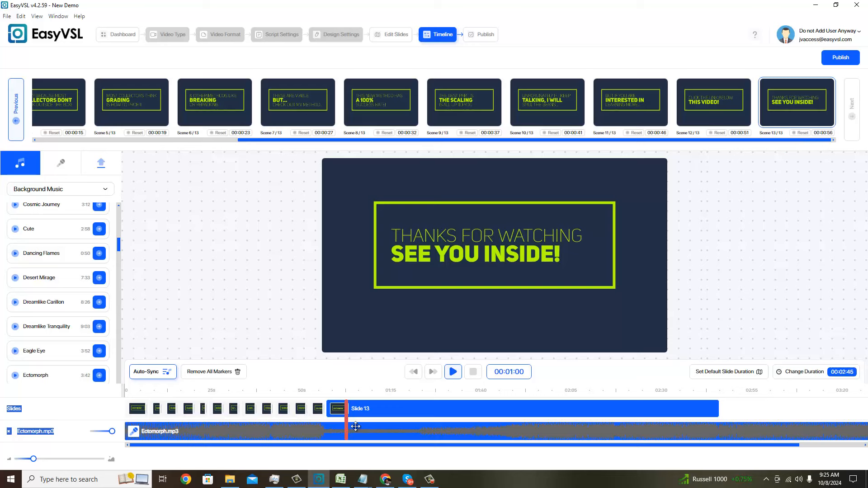
pyautogui.moveTo(350, 415)
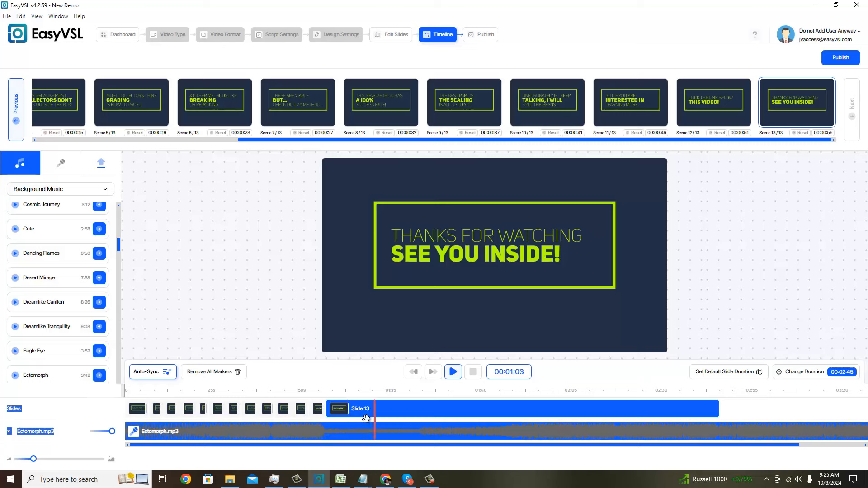
# Set the presentation duration to 0 hours 1 minute 00 seconds and update it
pyautogui.moveTo(373, 417); pyautogui.dragTo(344, 417)
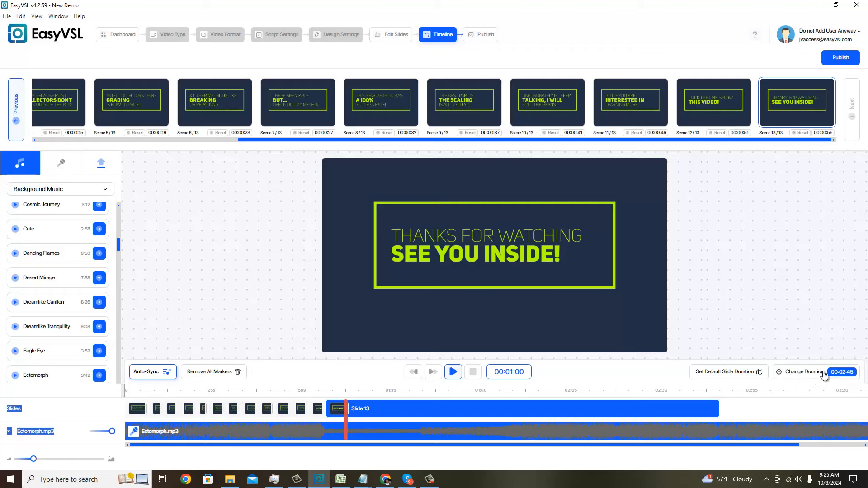
pyautogui.click(800, 371)
pyautogui.write('00')
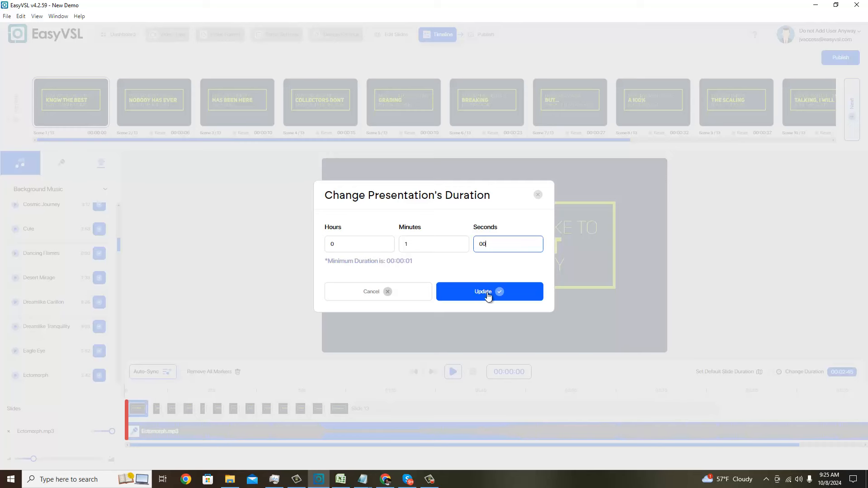
pyautogui.click(488, 291)
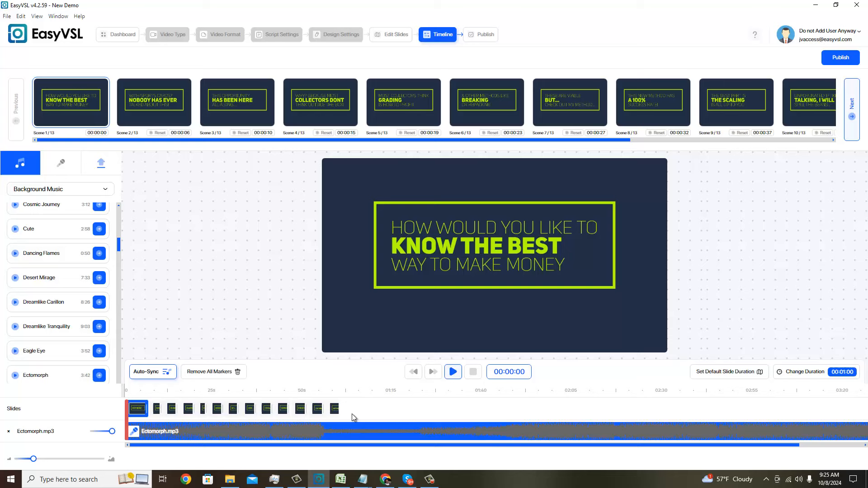
pyautogui.moveTo(343, 435)
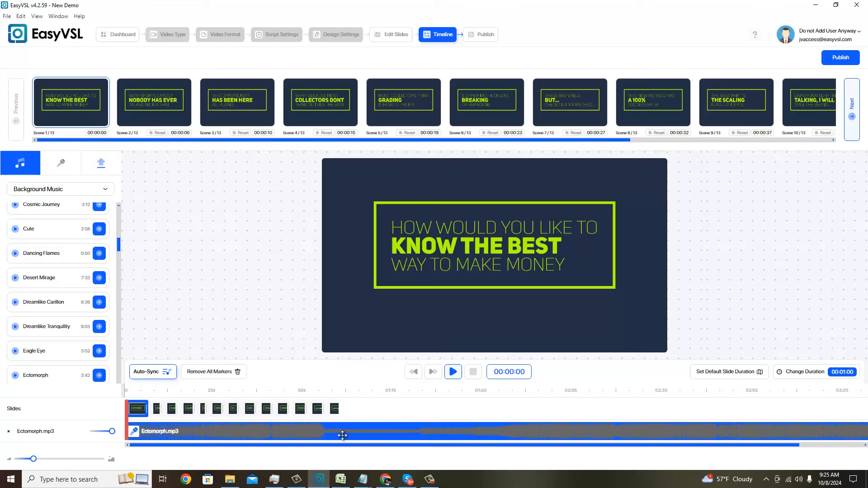
pyautogui.moveTo(841, 427)
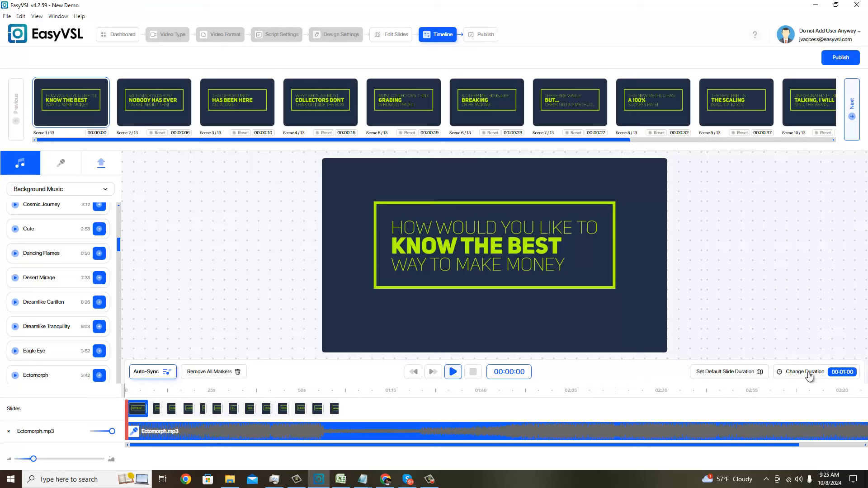
pyautogui.moveTo(704, 349)
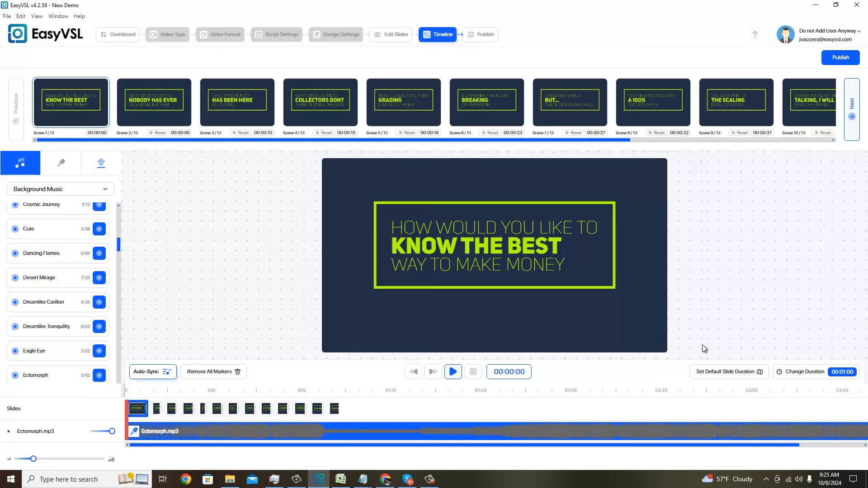
pyautogui.moveTo(491, 259)
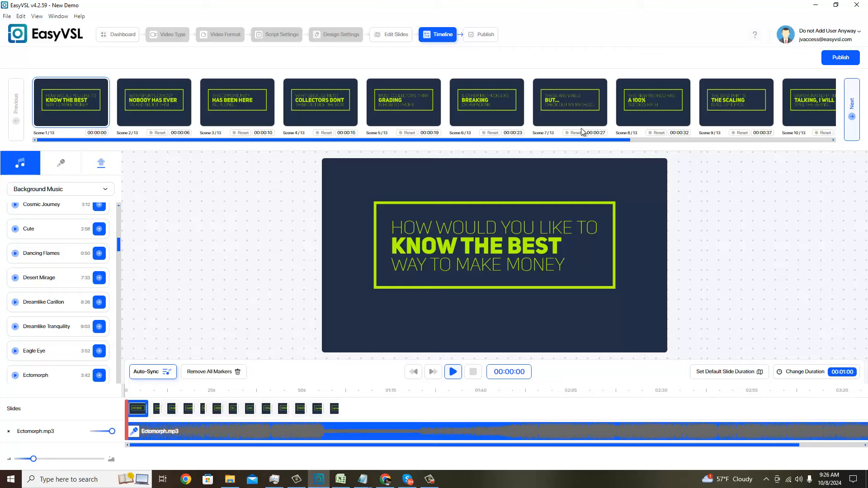
# Publish the New Demo video in High Quality to a chosen destination folder and render it to 100%
pyautogui.click(839, 57)
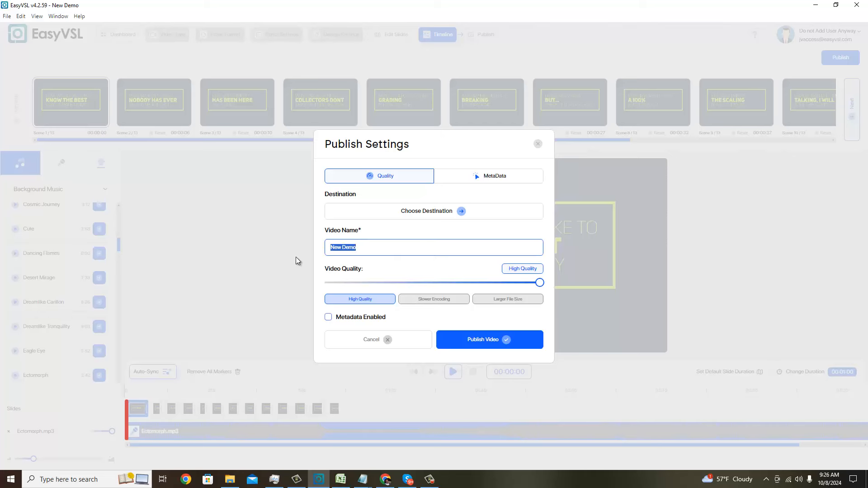
pyautogui.moveTo(442, 223)
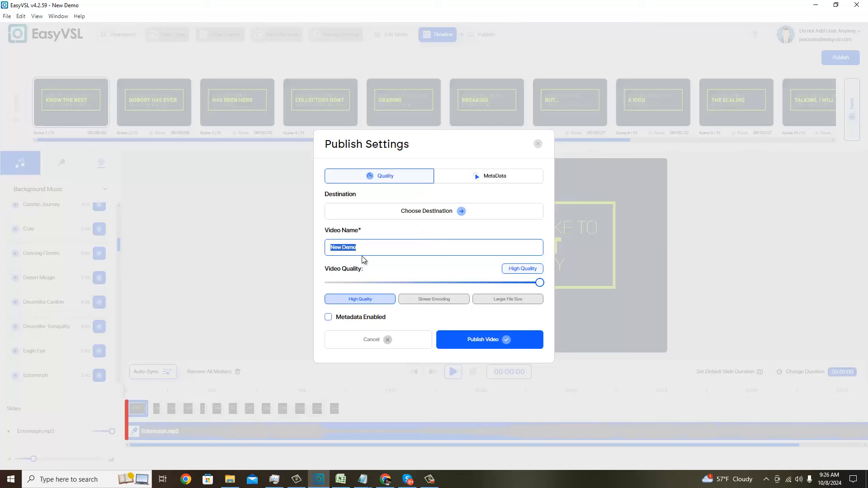
pyautogui.moveTo(395, 225)
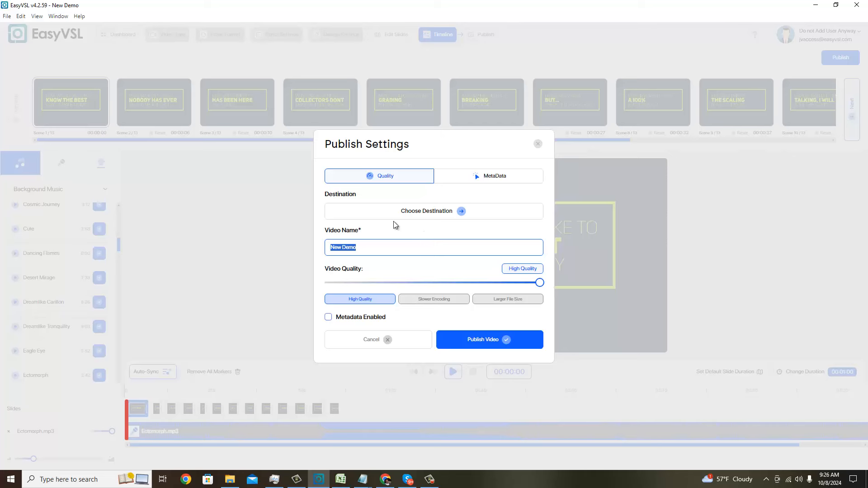
pyautogui.moveTo(525, 271)
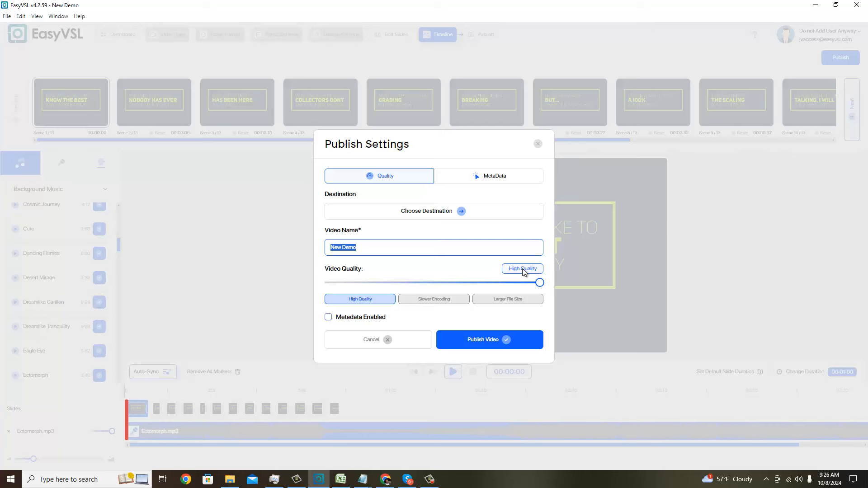
pyautogui.moveTo(499, 339)
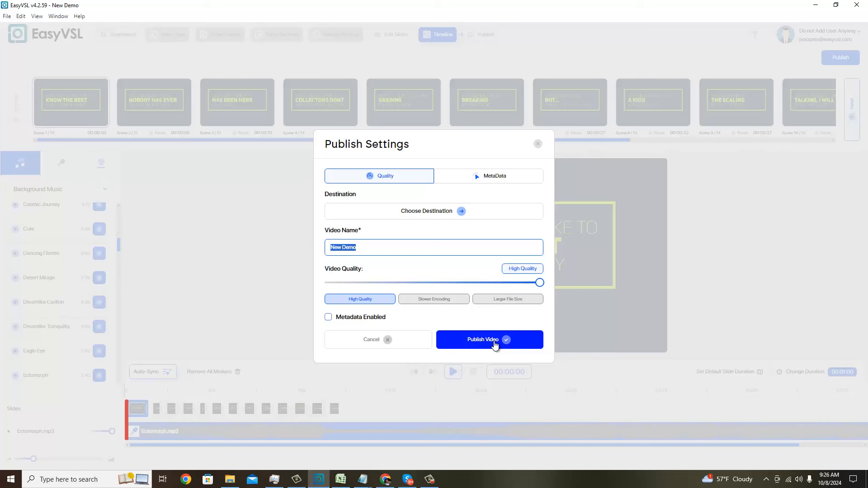
pyautogui.click(489, 339)
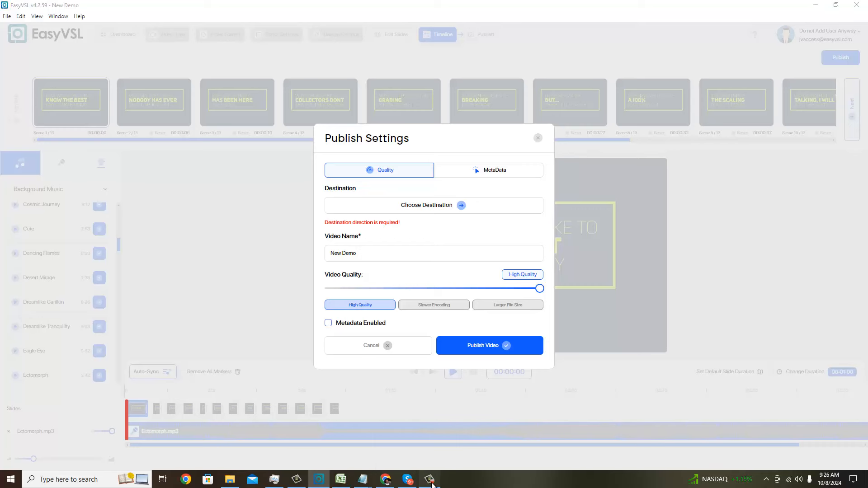
pyautogui.click(489, 345)
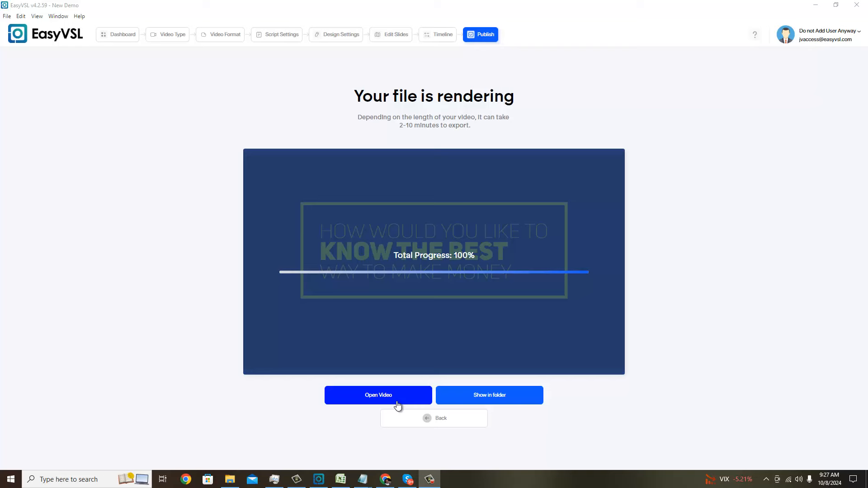
# Play the rendered New Demo video in Media Player and scrub ahead through its slides
pyautogui.click(378, 395)
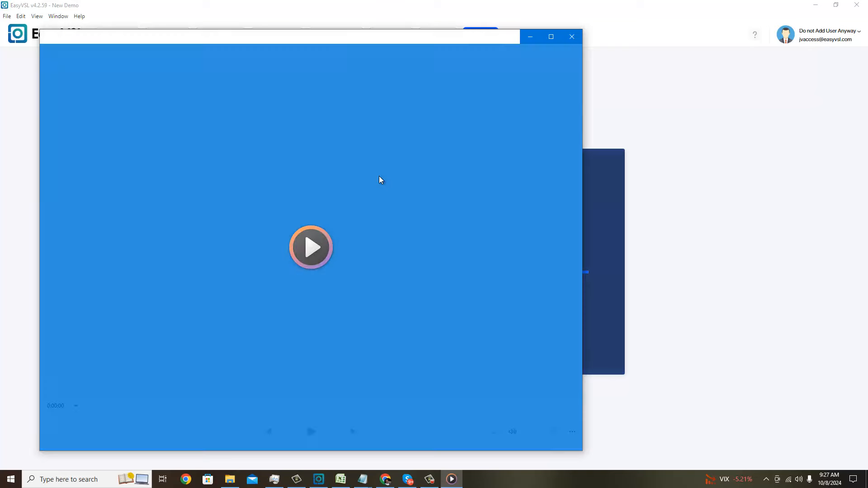
pyautogui.click(310, 247)
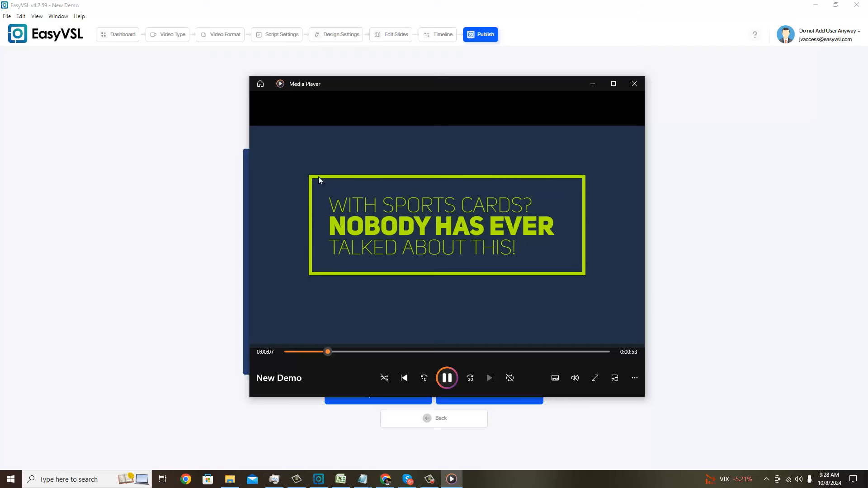
pyautogui.moveTo(695, 257)
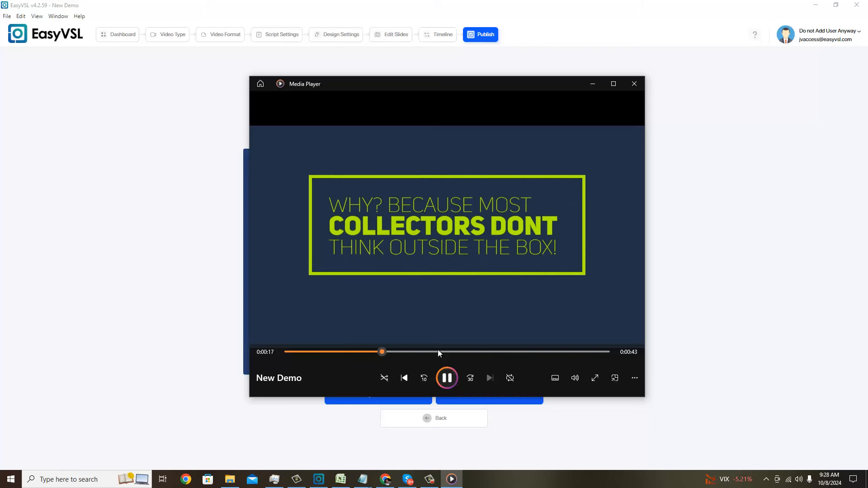
pyautogui.click(446, 378)
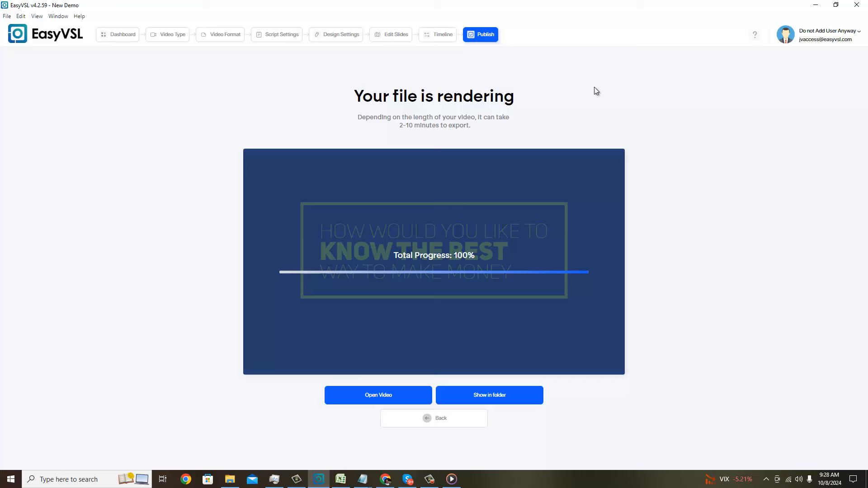
pyautogui.moveTo(536, 216)
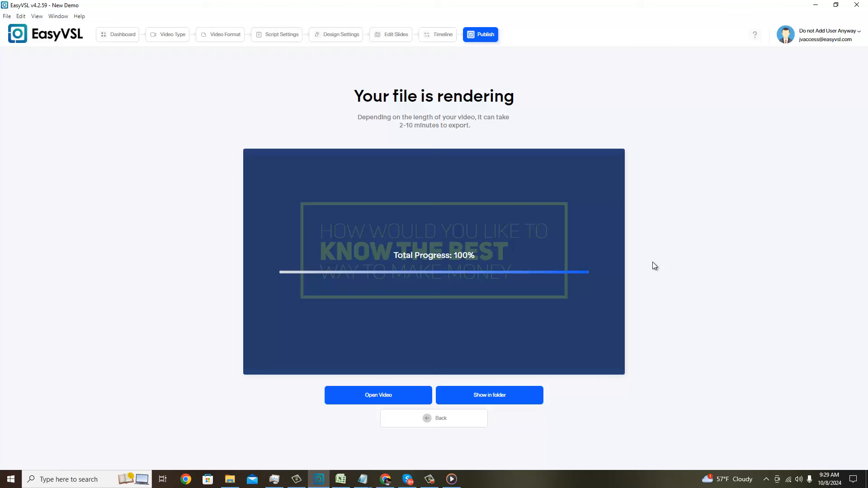
pyautogui.moveTo(655, 270)
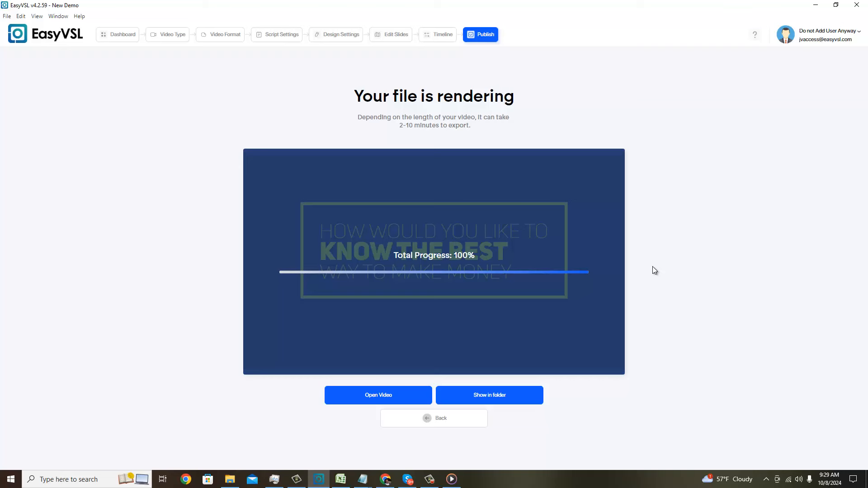
pyautogui.moveTo(667, 290)
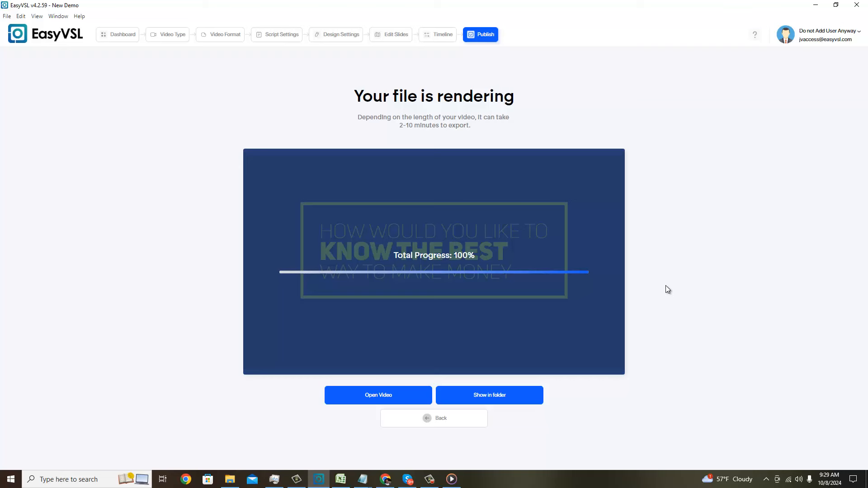